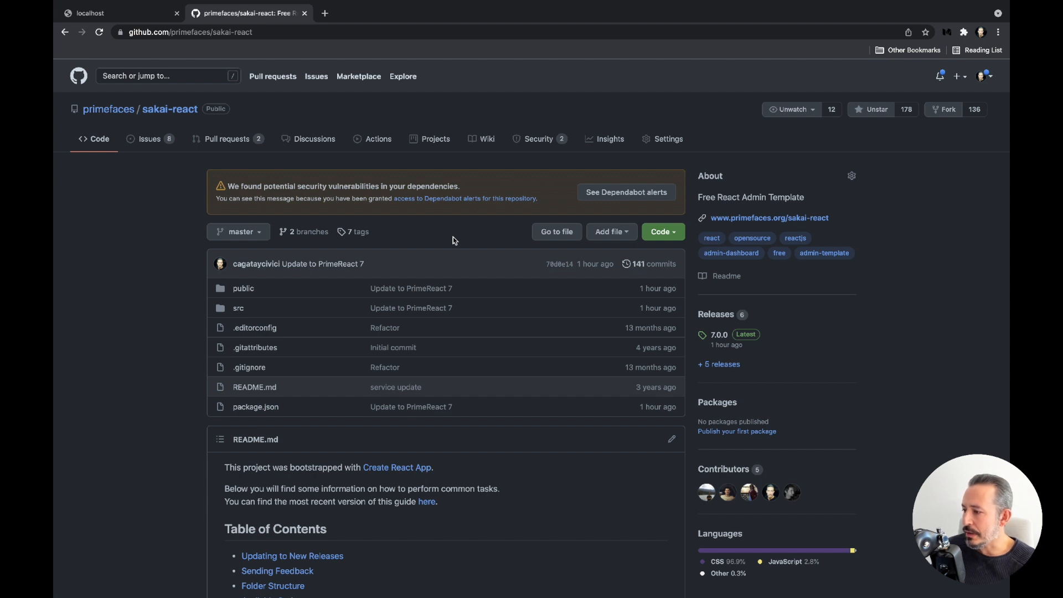
Step: Scroll the primefaces/sakai-react repository page to see its files and README
{"action": "scroll", "scroll_direction": "down", "scroll_amount": 3}
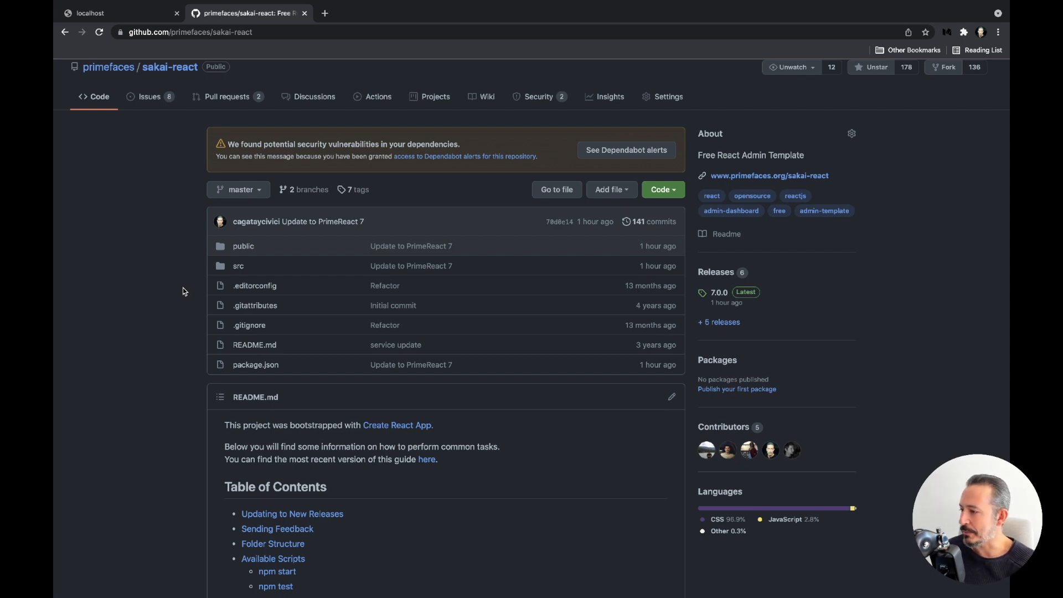
{"action": "mouse_move", "coordinate": [191, 263]}
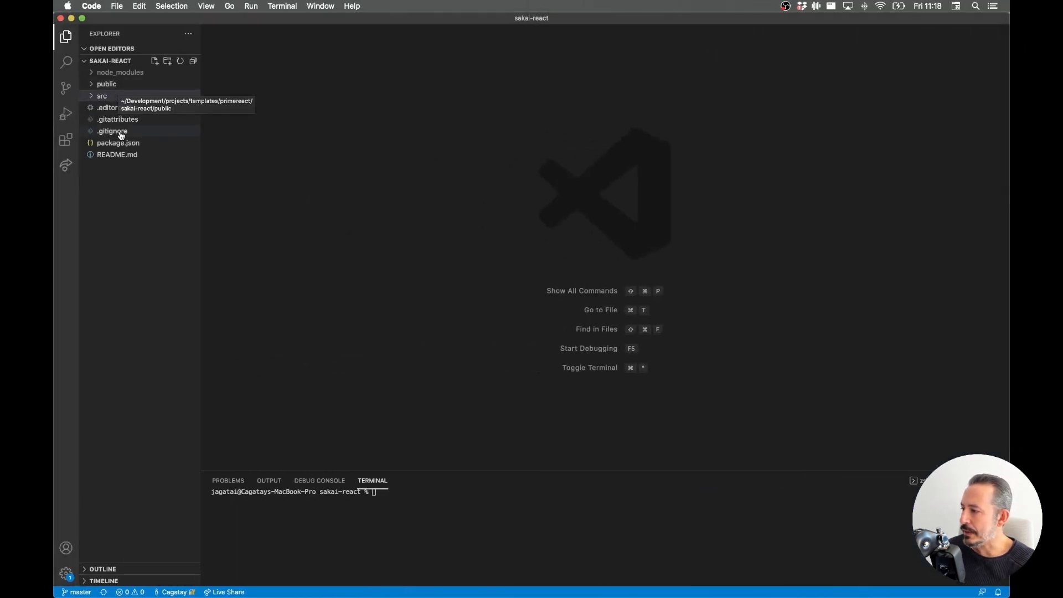
Step: Show package.json with its PrimeReact 7.0.1 and React 17 dependencies
{"action": "left_click", "coordinate": [118, 154]}
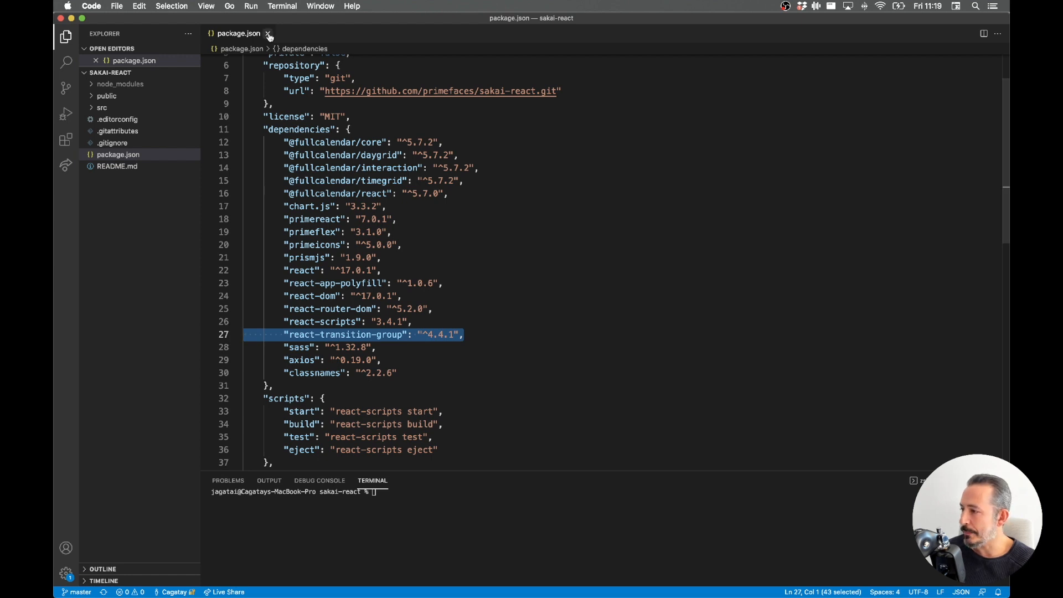
Step: Browse the public assets: layout/images, pages images and the theme folders
{"action": "left_click", "coordinate": [268, 33]}
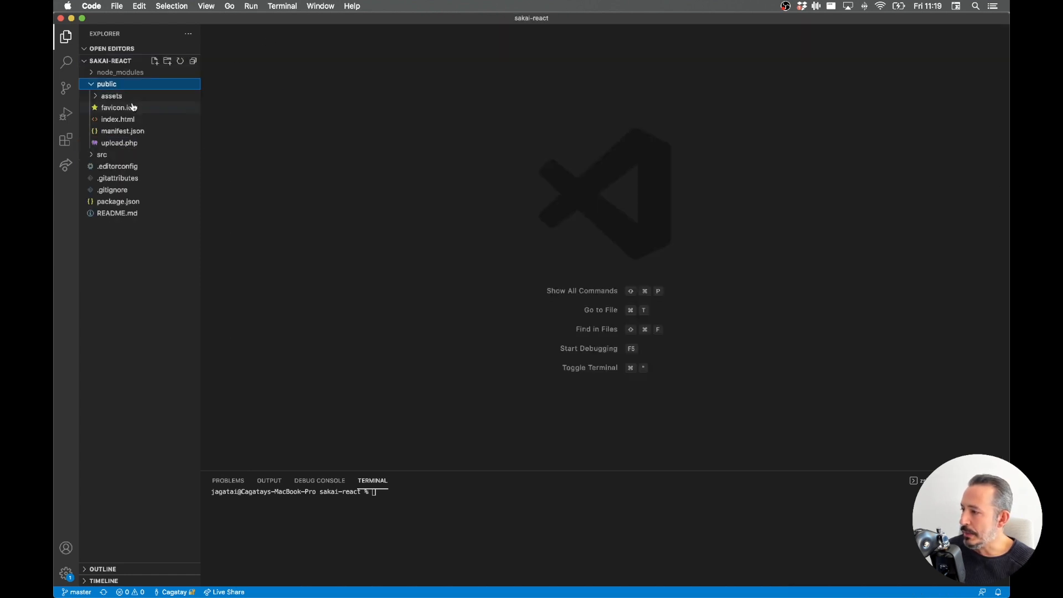
{"action": "left_click", "coordinate": [110, 96]}
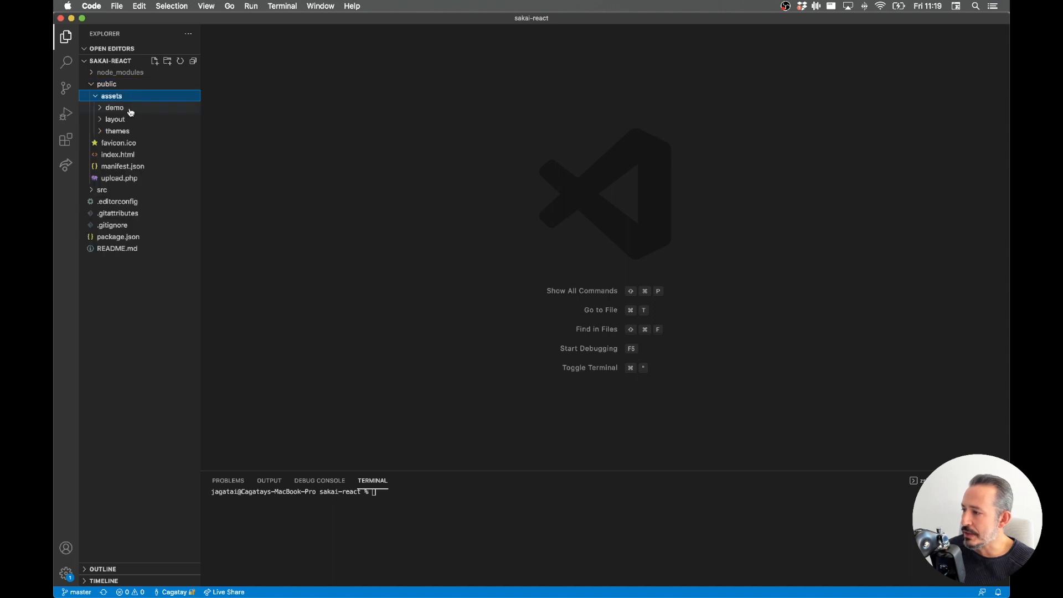
{"action": "left_click", "coordinate": [114, 108]}
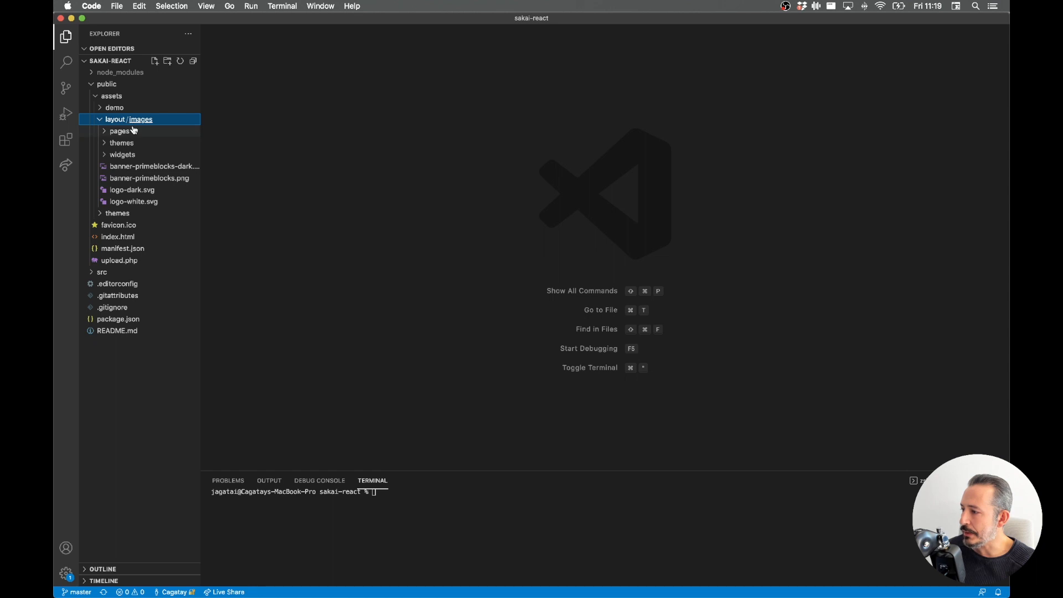
{"action": "left_click", "coordinate": [120, 131]}
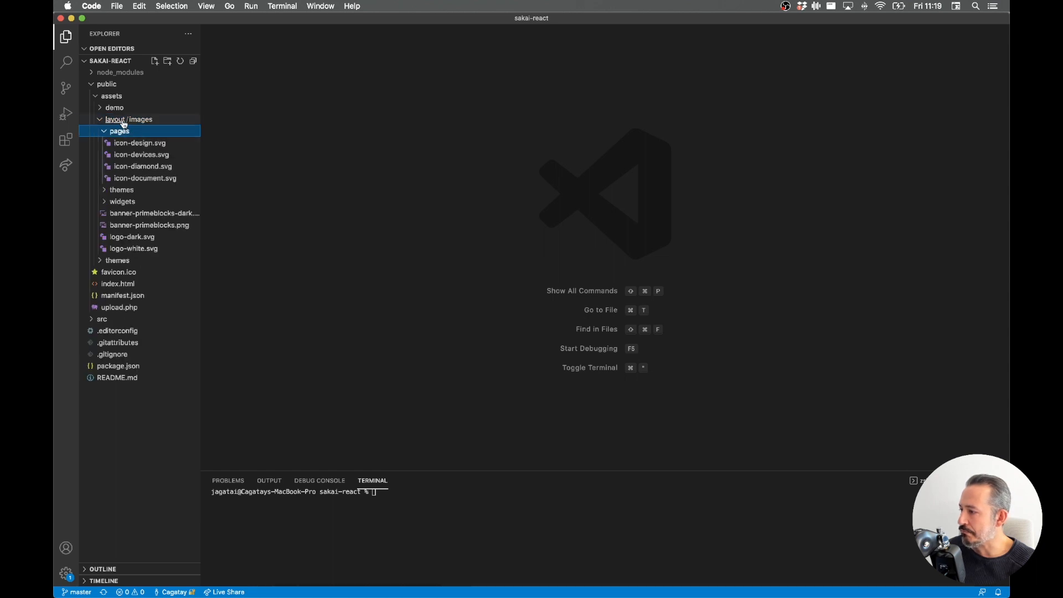
{"action": "mouse_move", "coordinate": [128, 118]}
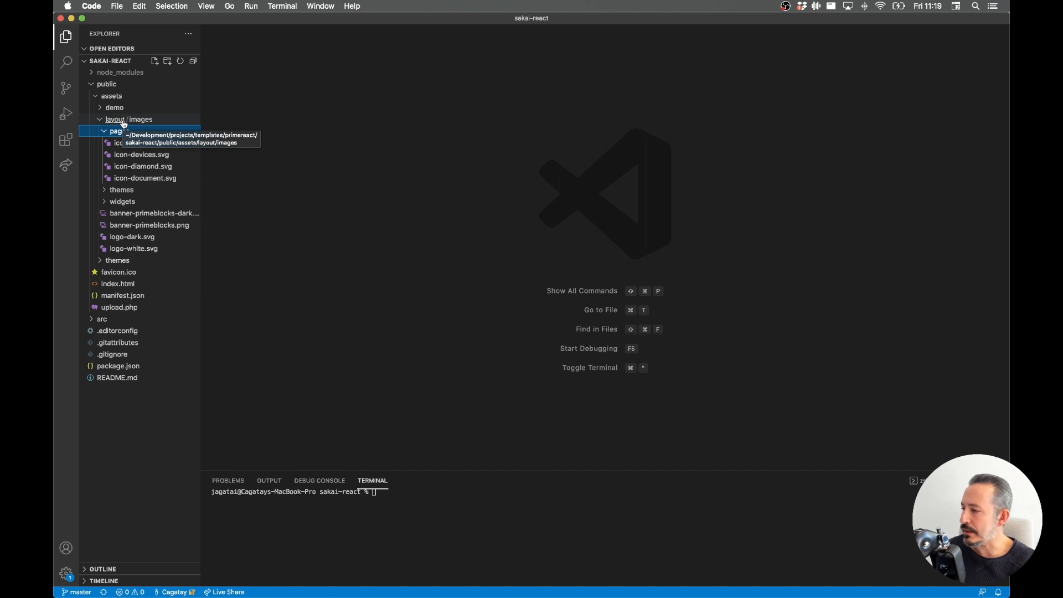
{"action": "left_click", "coordinate": [115, 118]}
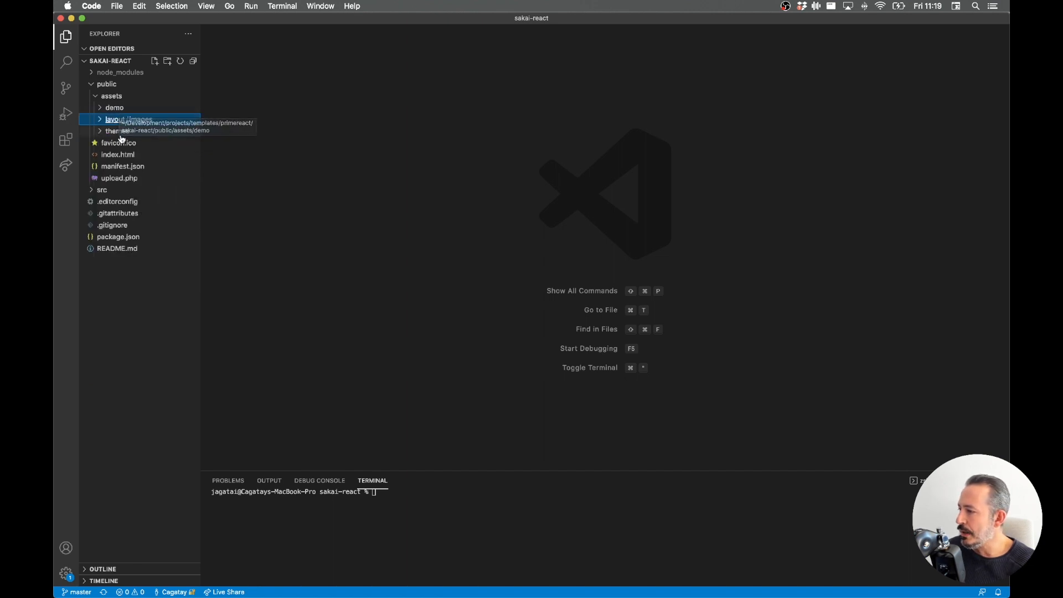
{"action": "mouse_move", "coordinate": [116, 130]}
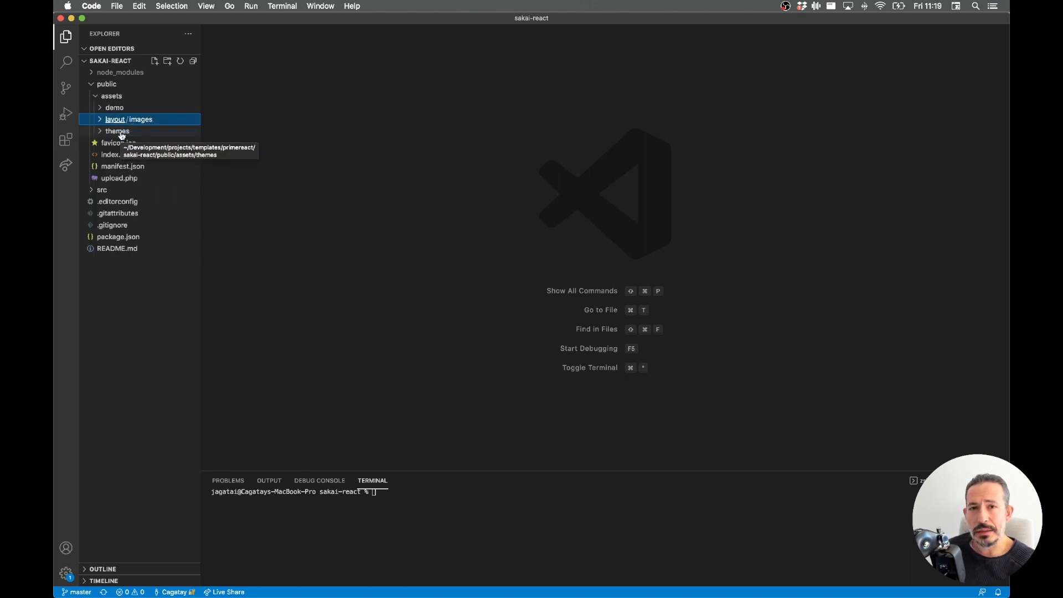
{"action": "mouse_move", "coordinate": [117, 131]}
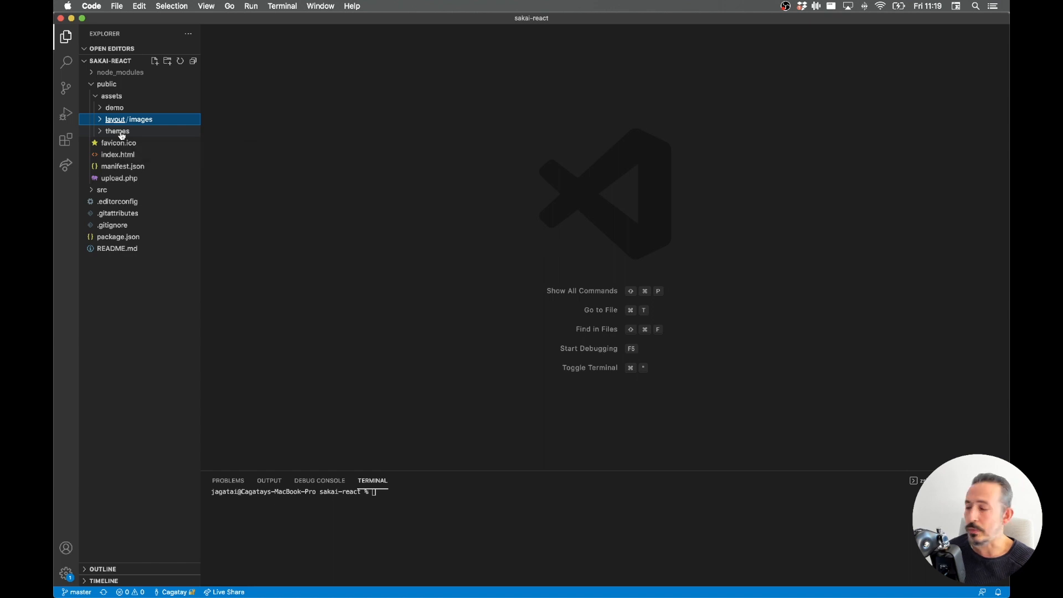
{"action": "left_click", "coordinate": [116, 131]}
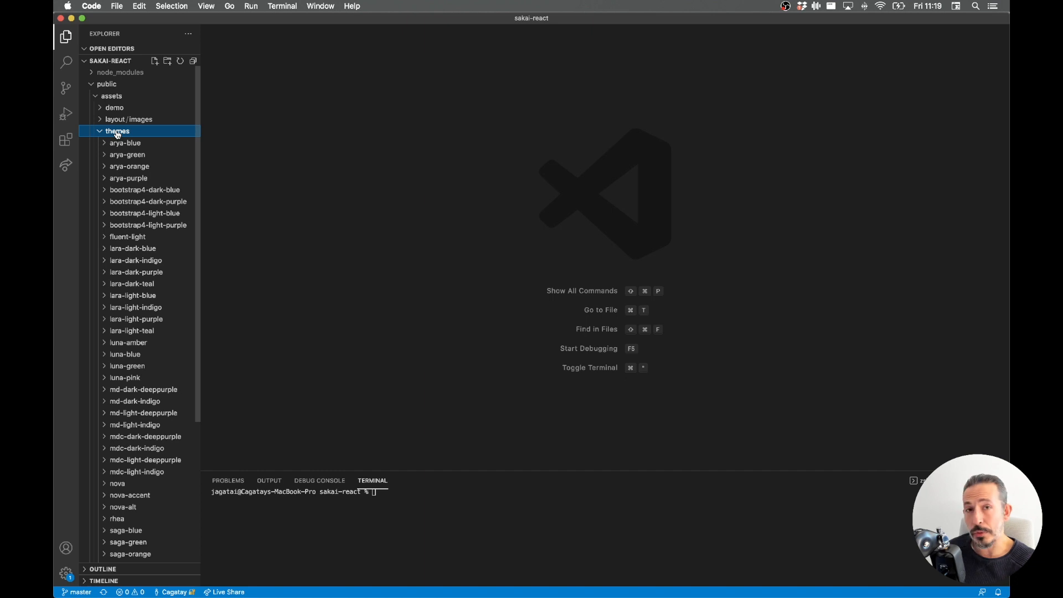
{"action": "left_click", "coordinate": [117, 131]}
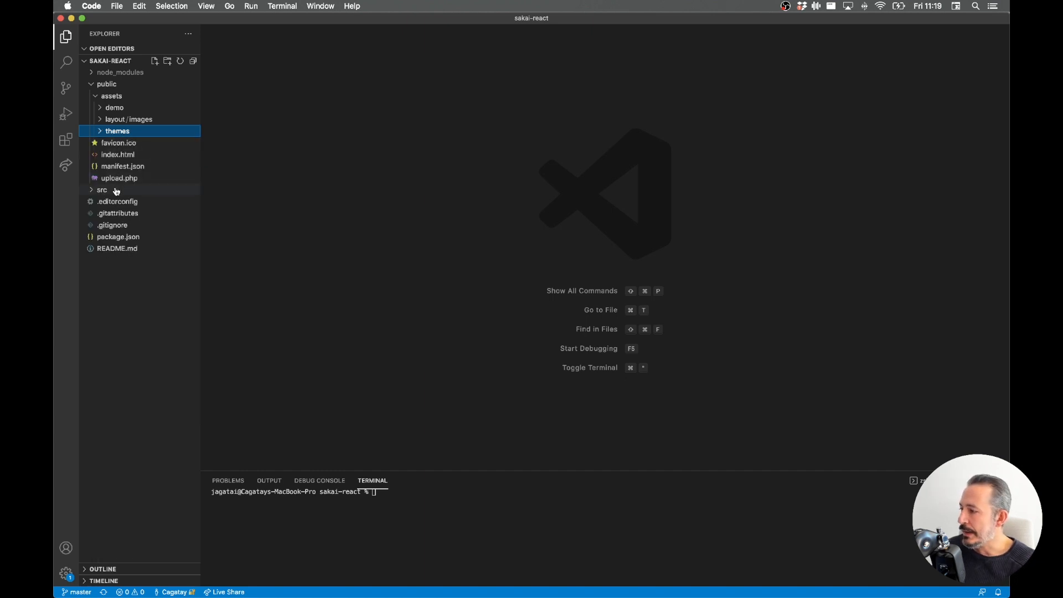
Step: Browse the src layout folder and bring App.js up in the editor
{"action": "left_click", "coordinate": [102, 190]}
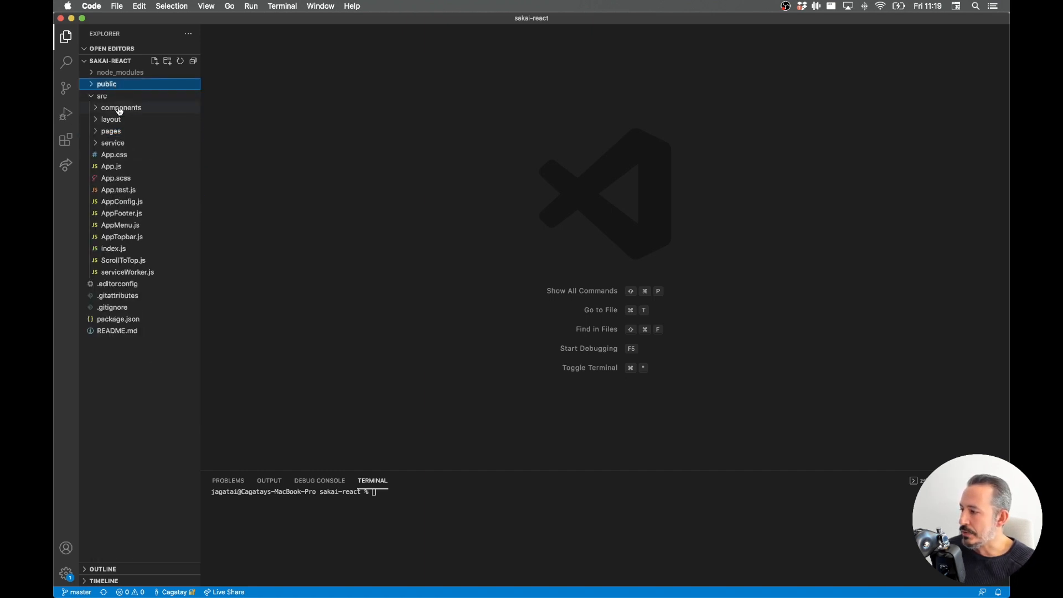
{"action": "left_click", "coordinate": [111, 119]}
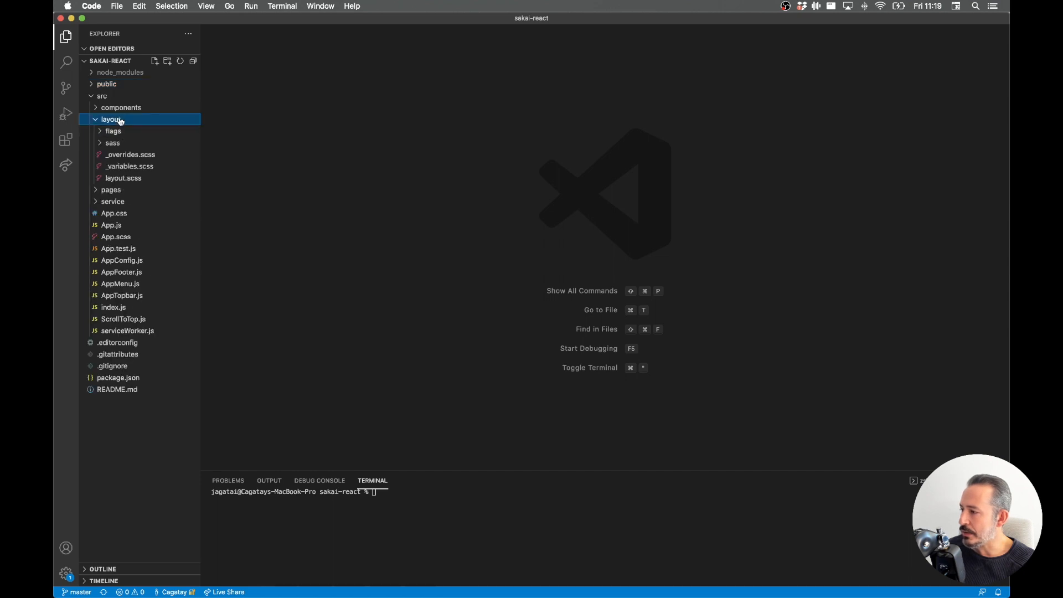
{"action": "left_click", "coordinate": [112, 119]}
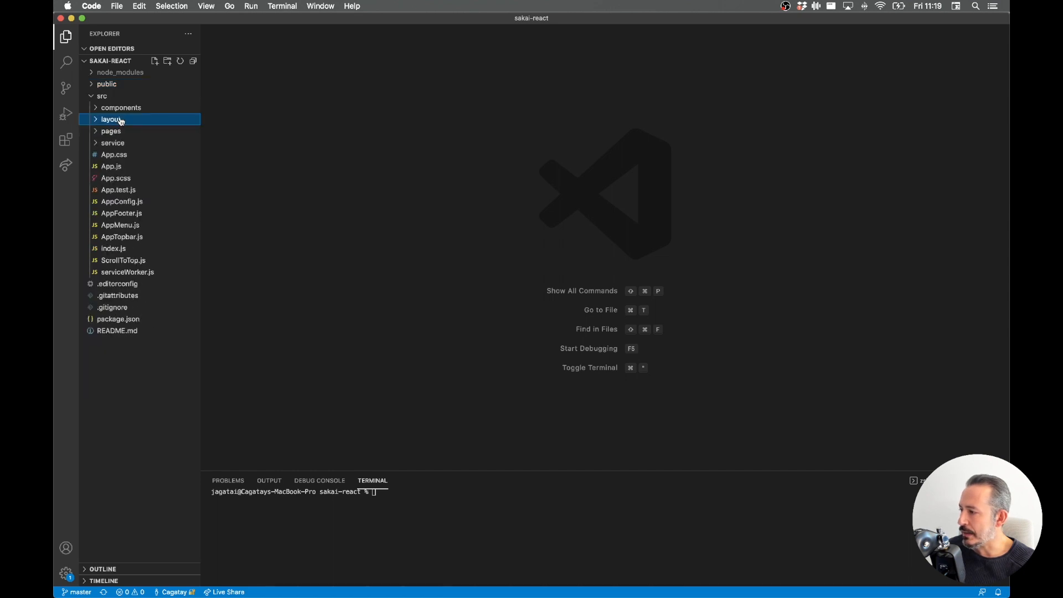
{"action": "left_click", "coordinate": [110, 166]}
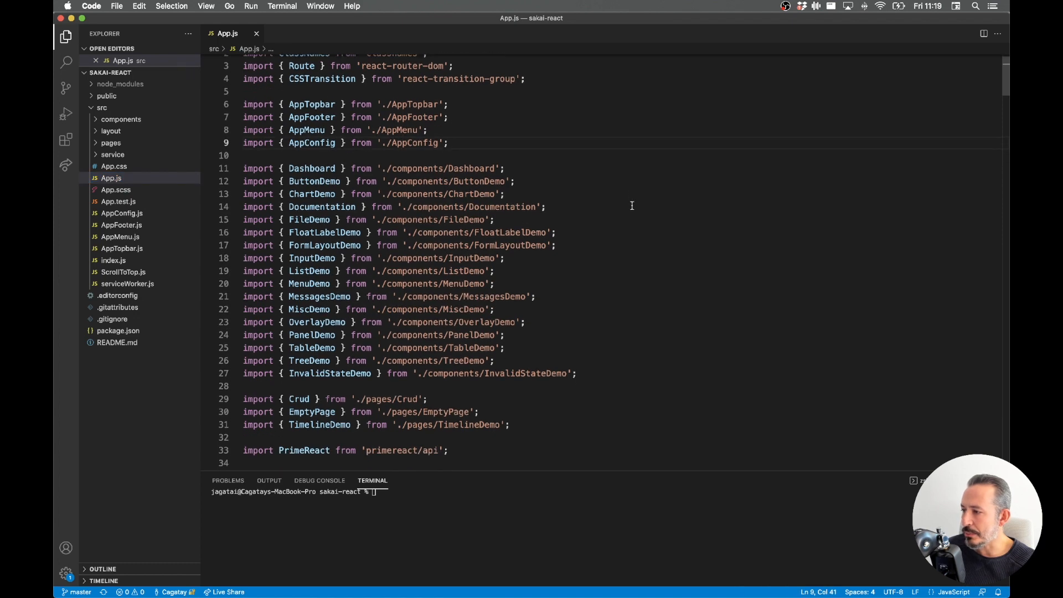
{"action": "scroll", "scroll_direction": "up", "scroll_amount": 3}
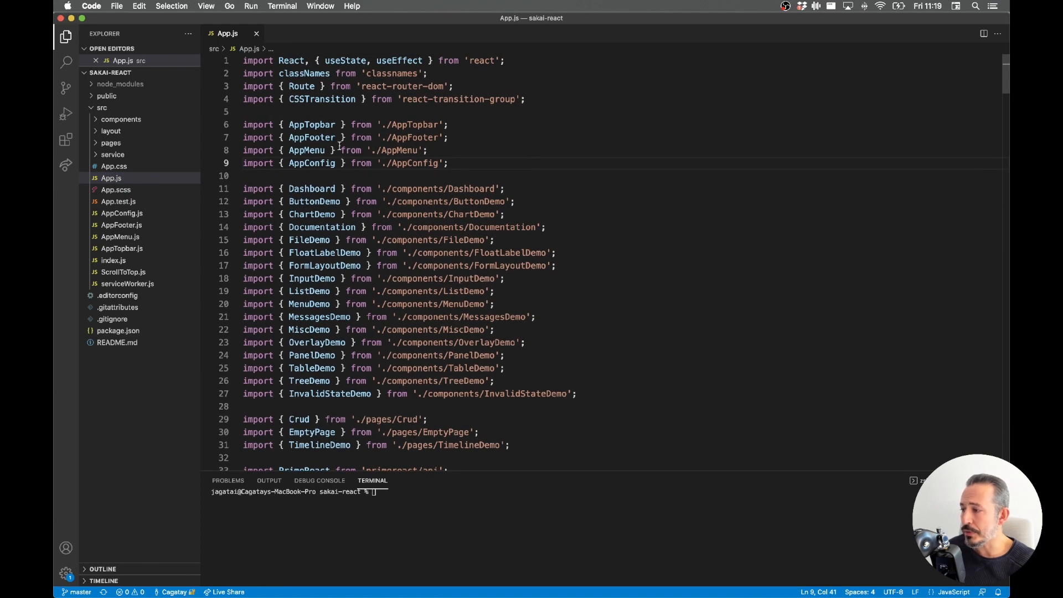
{"action": "mouse_move", "coordinate": [311, 162]}
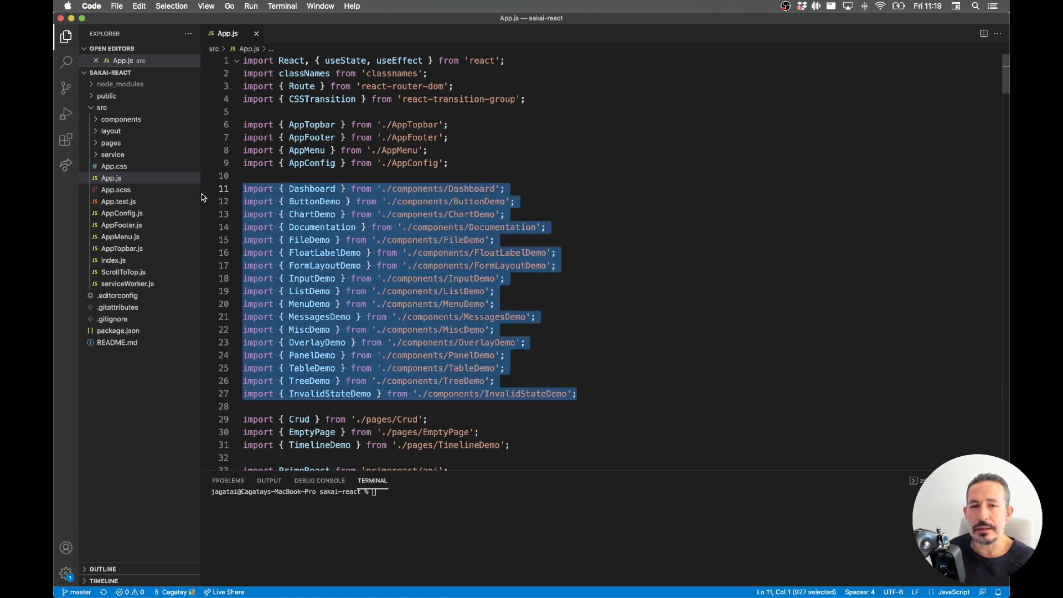
{"action": "mouse_move", "coordinate": [560, 209]}
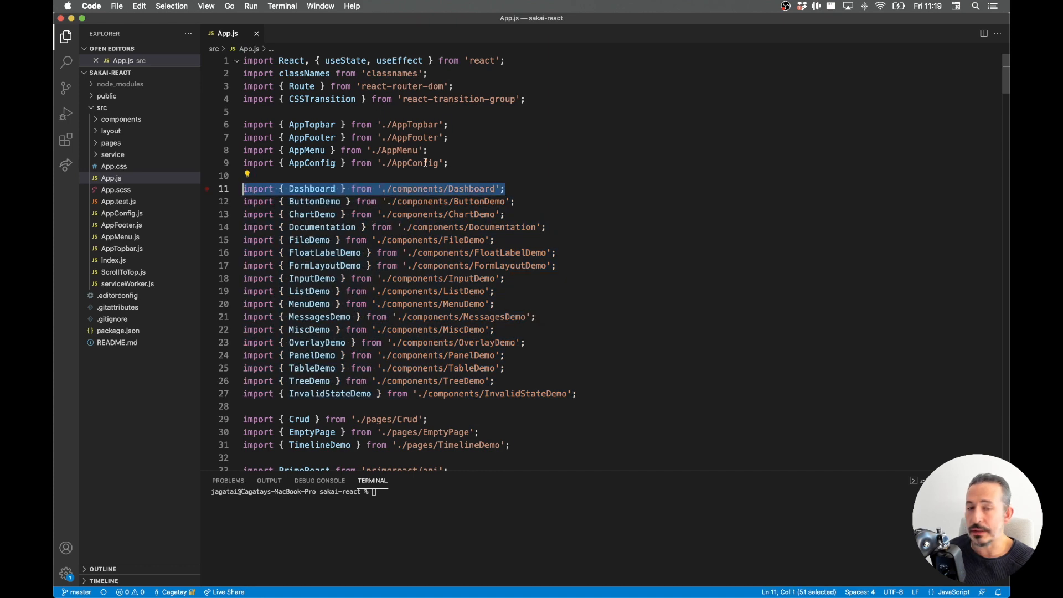
{"action": "scroll", "scroll_direction": "down", "scroll_amount": 3}
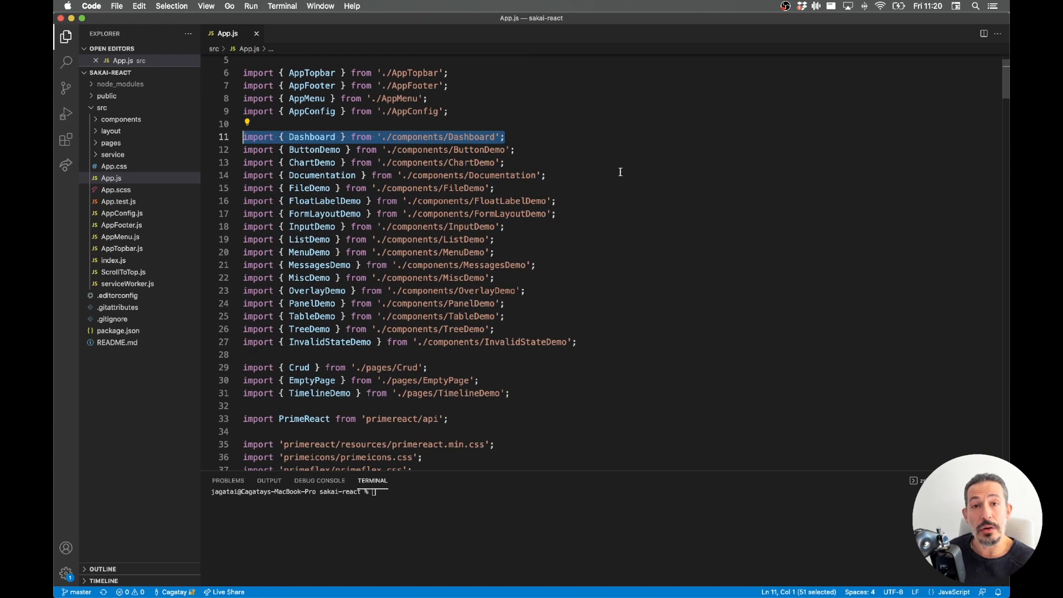
{"action": "scroll", "scroll_direction": "down", "scroll_amount": 3}
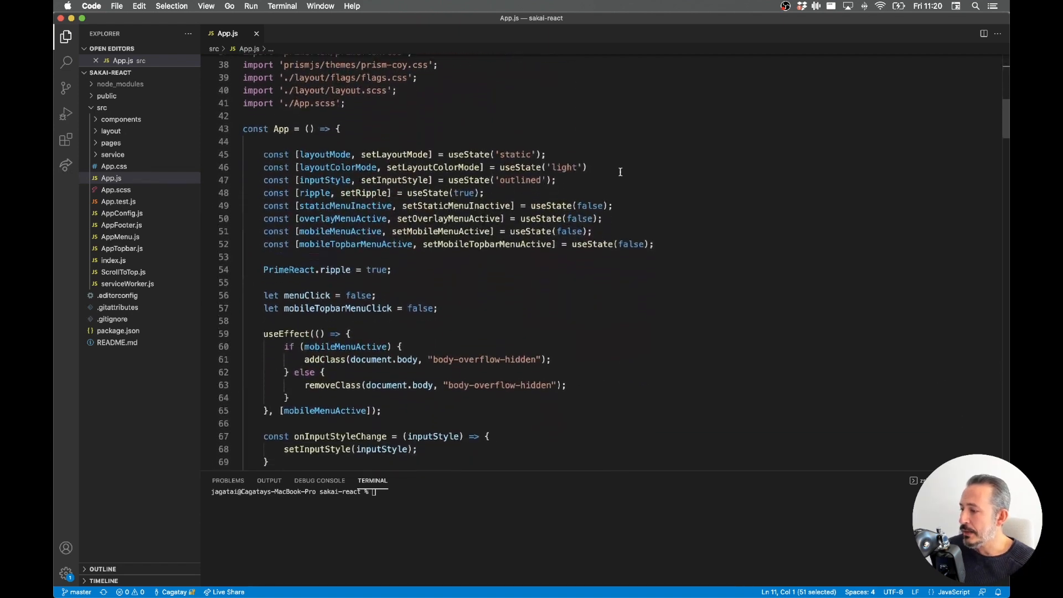
{"action": "scroll", "scroll_direction": "down", "scroll_amount": 3}
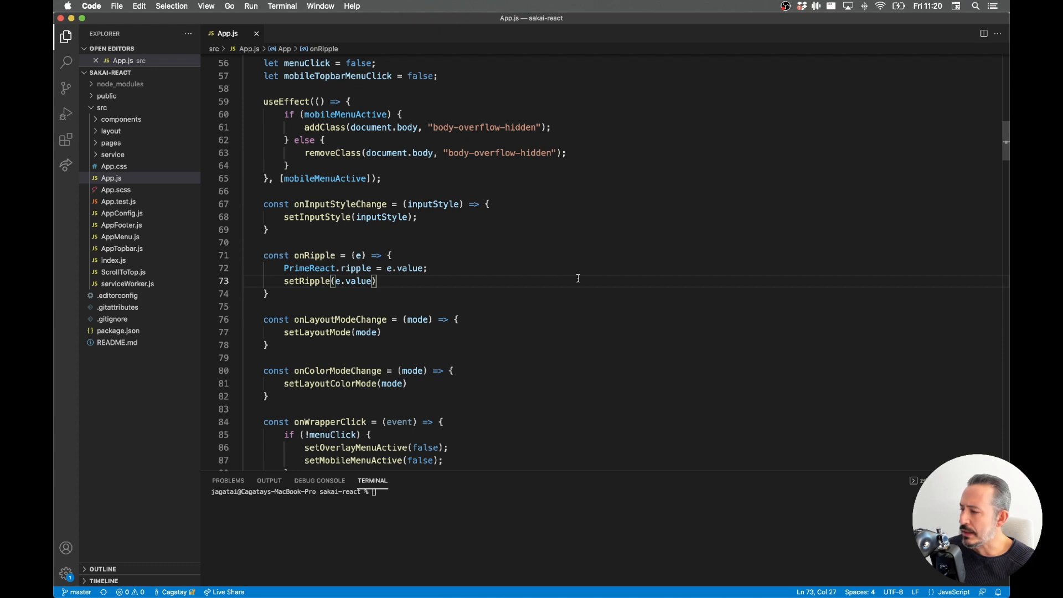
{"action": "scroll", "scroll_direction": "up", "scroll_amount": 3}
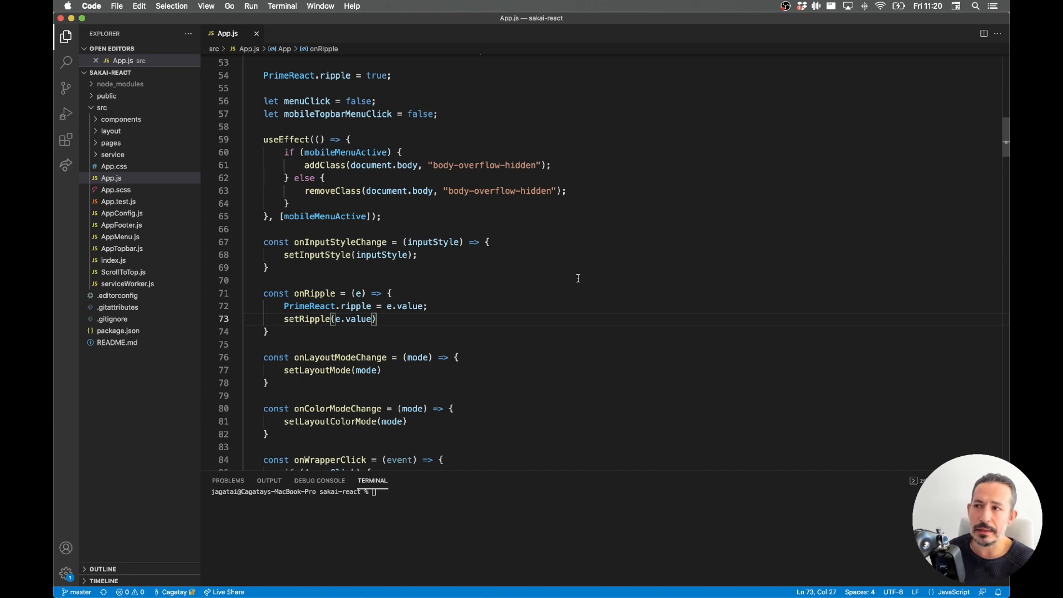
{"action": "scroll", "scroll_direction": "down", "scroll_amount": 3}
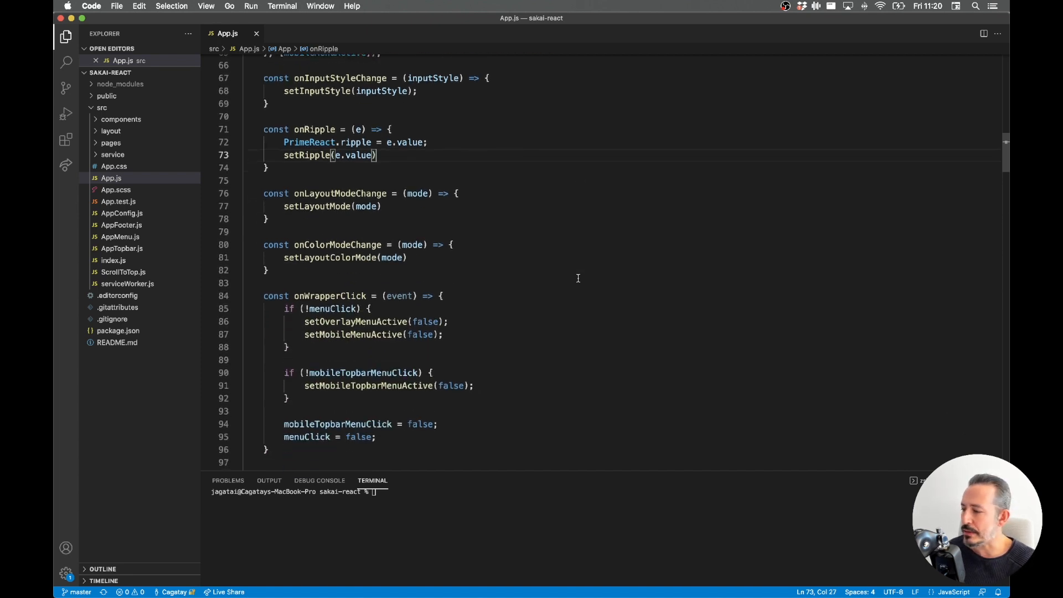
{"action": "scroll", "scroll_direction": "down", "scroll_amount": 3}
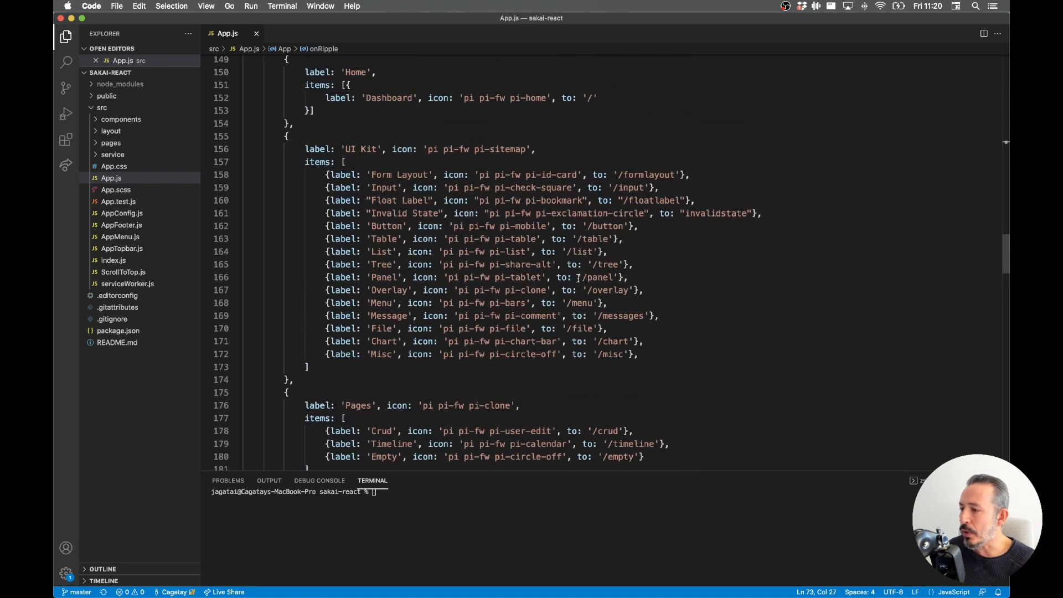
{"action": "scroll", "scroll_direction": "up", "scroll_amount": 3}
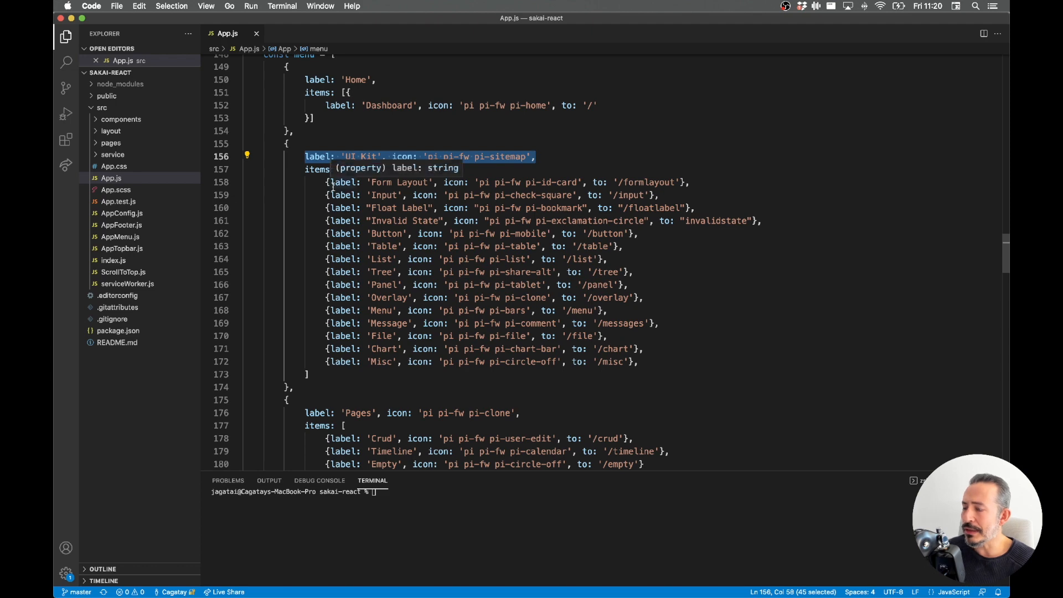
{"action": "scroll", "scroll_direction": "down", "scroll_amount": 3}
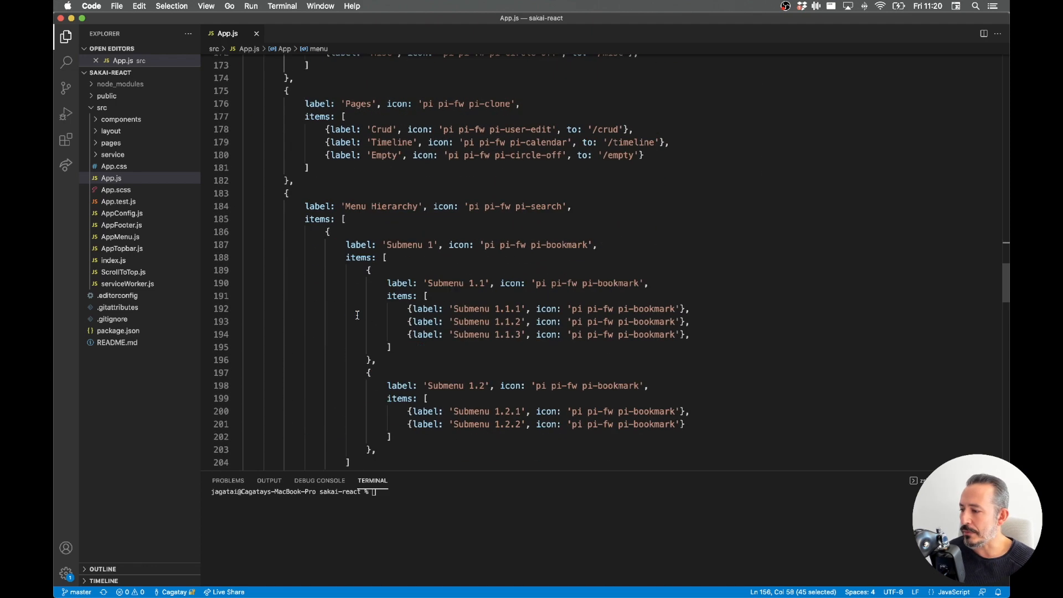
{"action": "scroll", "scroll_direction": "down", "scroll_amount": 3}
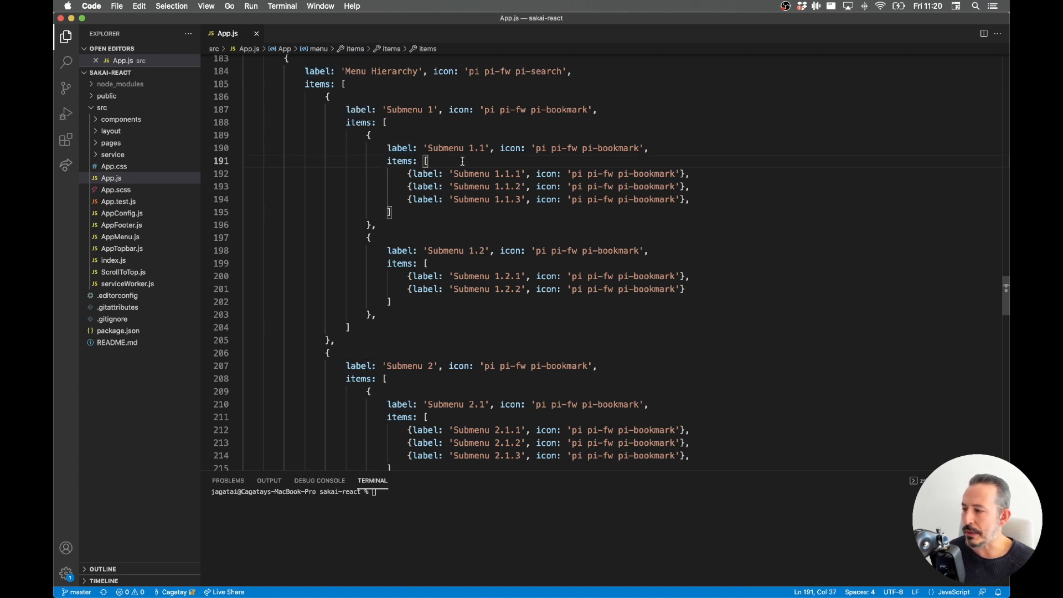
{"action": "mouse_move", "coordinate": [124, 185]}
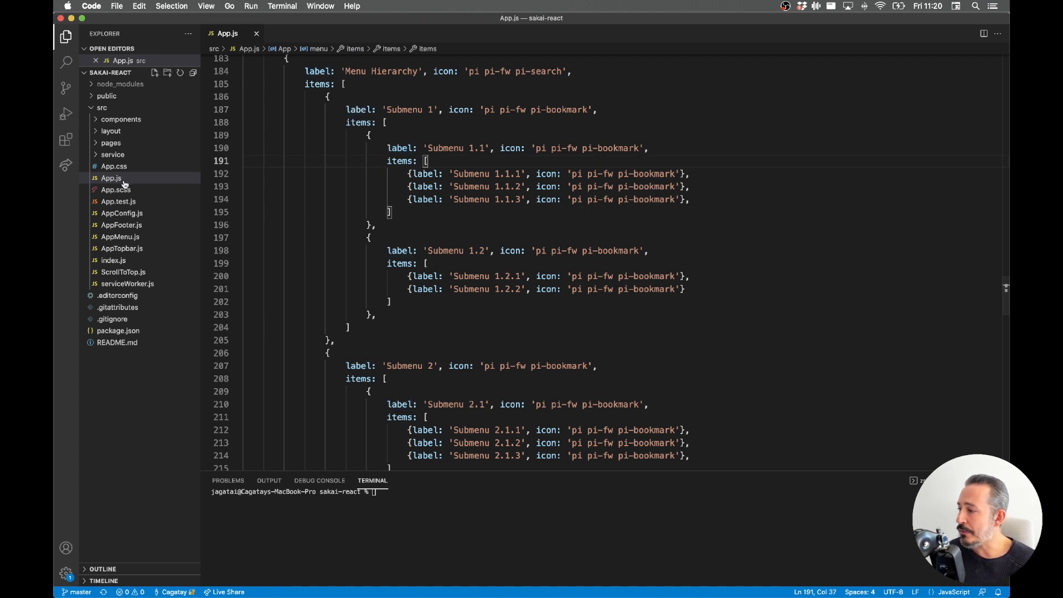
{"action": "mouse_move", "coordinate": [110, 177]}
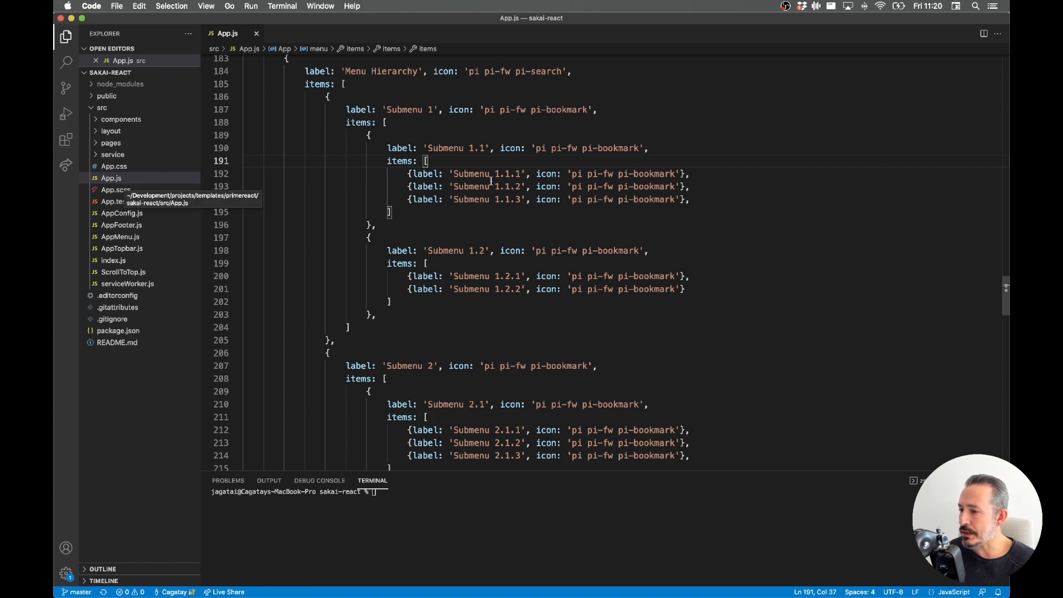
{"action": "scroll", "scroll_direction": "up", "scroll_amount": 3}
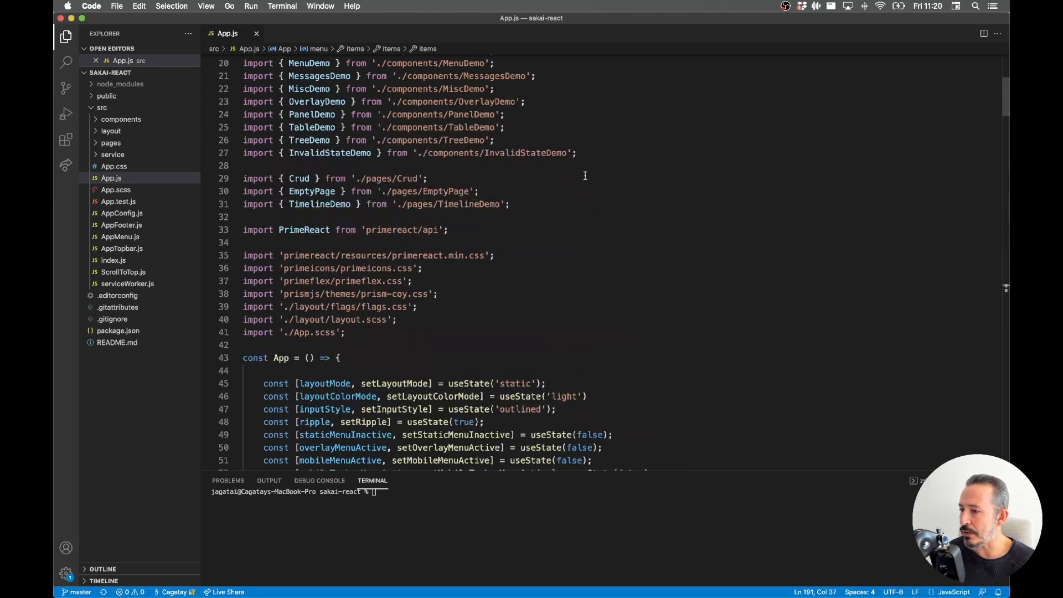
{"action": "scroll", "scroll_direction": "down", "scroll_amount": 3}
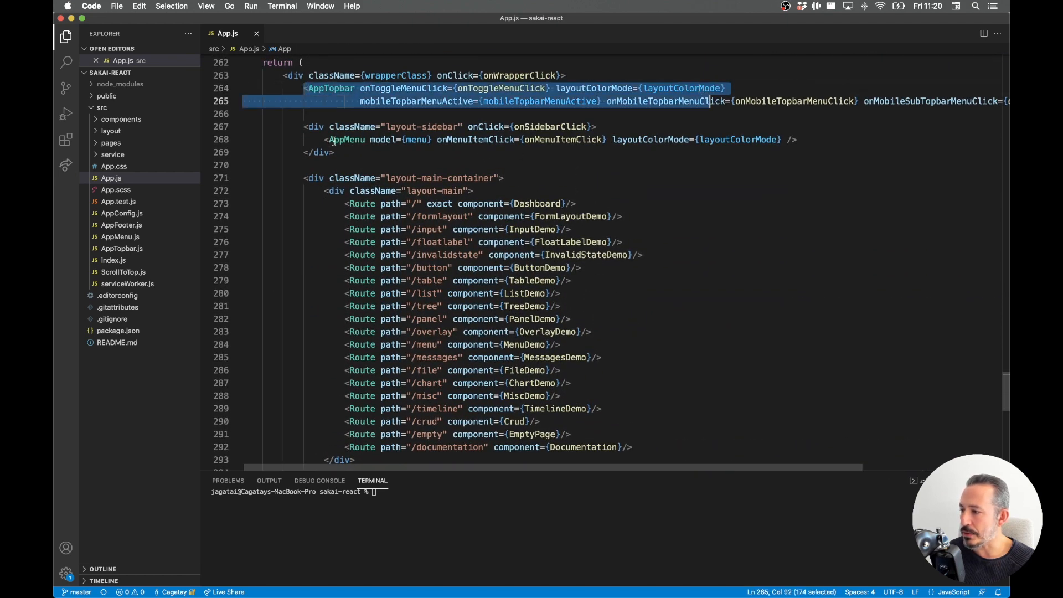
Step: Read through AppMenu.js, then show AppConfig.js with its theme-switching code
{"action": "left_click", "coordinate": [305, 89]}
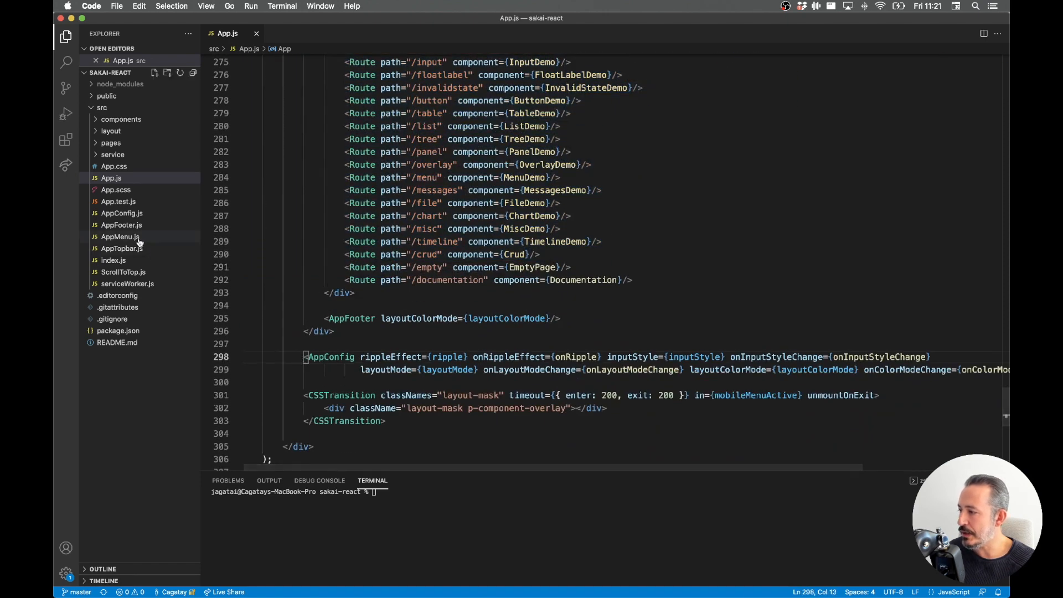
{"action": "left_click", "coordinate": [119, 237]}
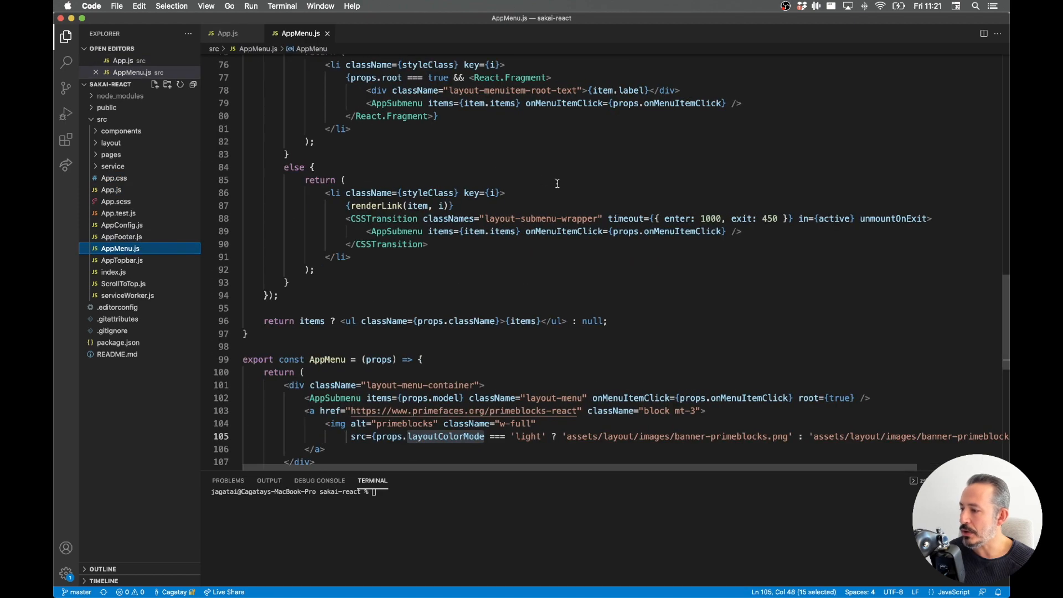
{"action": "scroll", "scroll_direction": "up", "scroll_amount": 3}
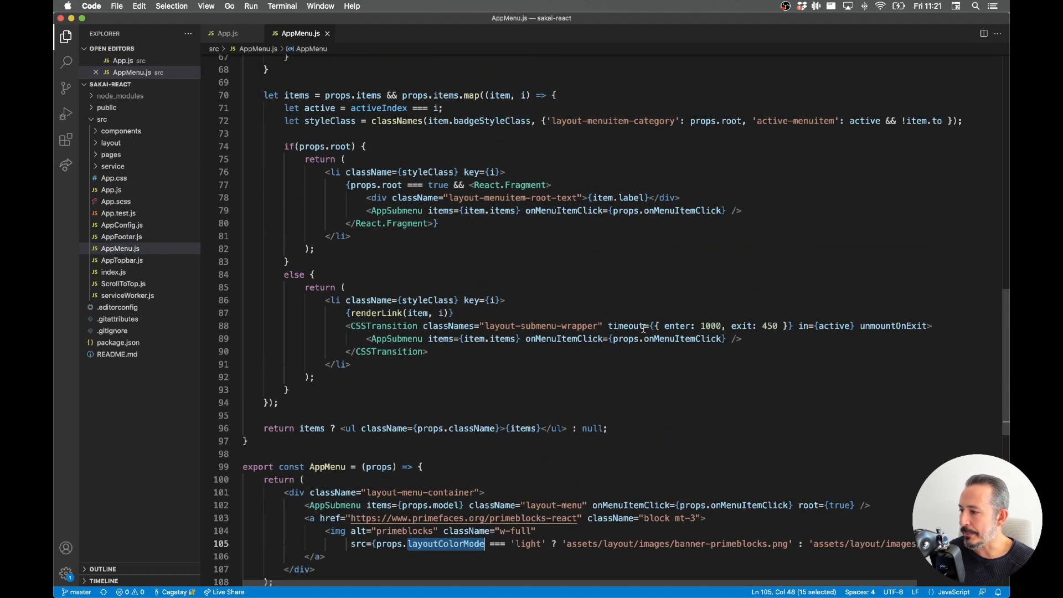
{"action": "scroll", "scroll_direction": "down", "scroll_amount": 3}
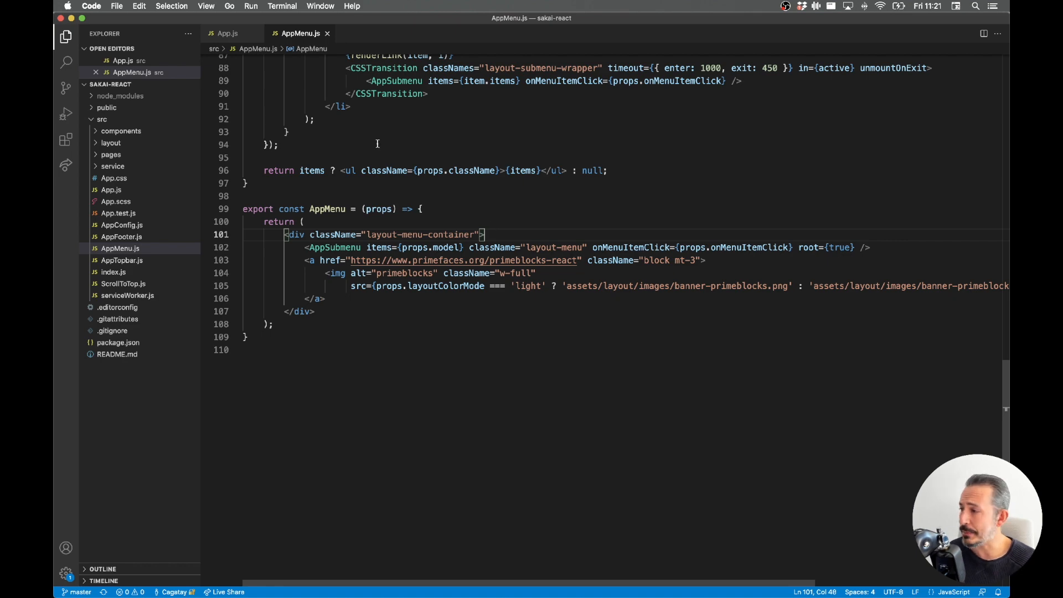
{"action": "left_click", "coordinate": [228, 32]}
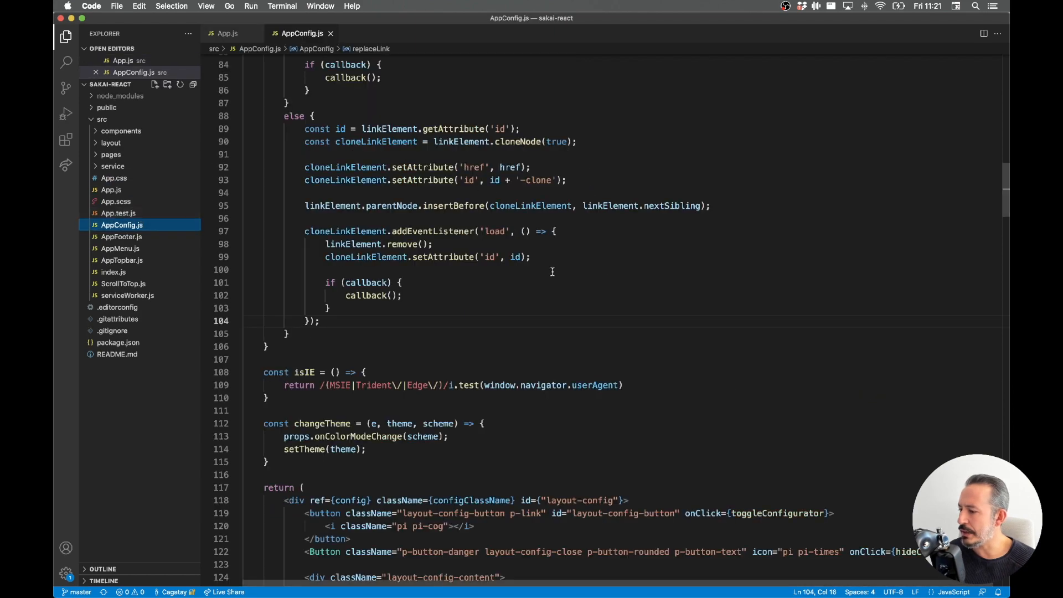
Step: Read AppConfig.js's scale, input style and menu type options, then close it
{"action": "scroll", "scroll_direction": "down", "scroll_amount": 3}
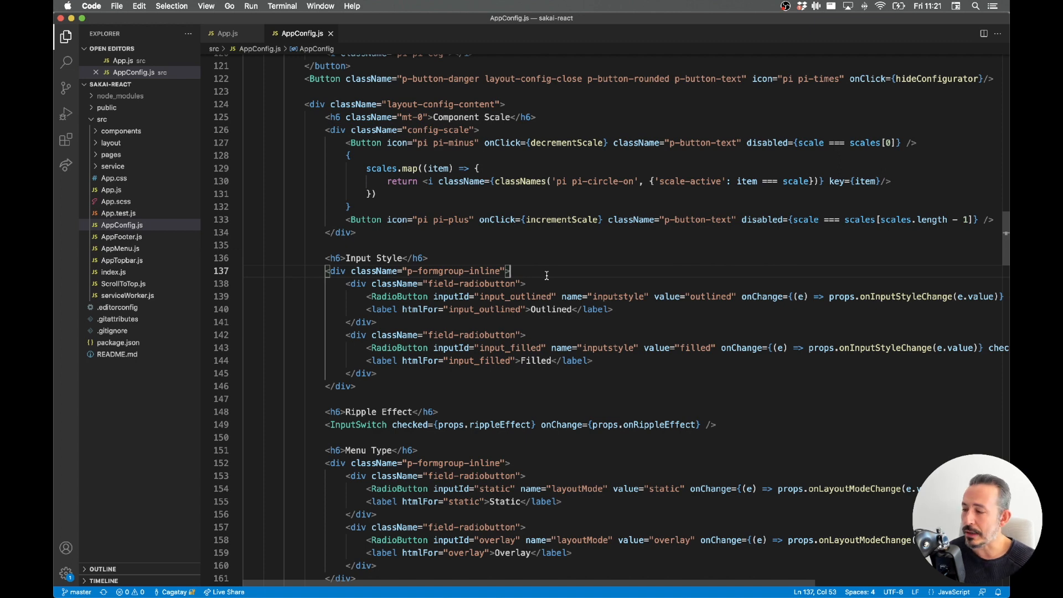
{"action": "mouse_move", "coordinate": [492, 228]}
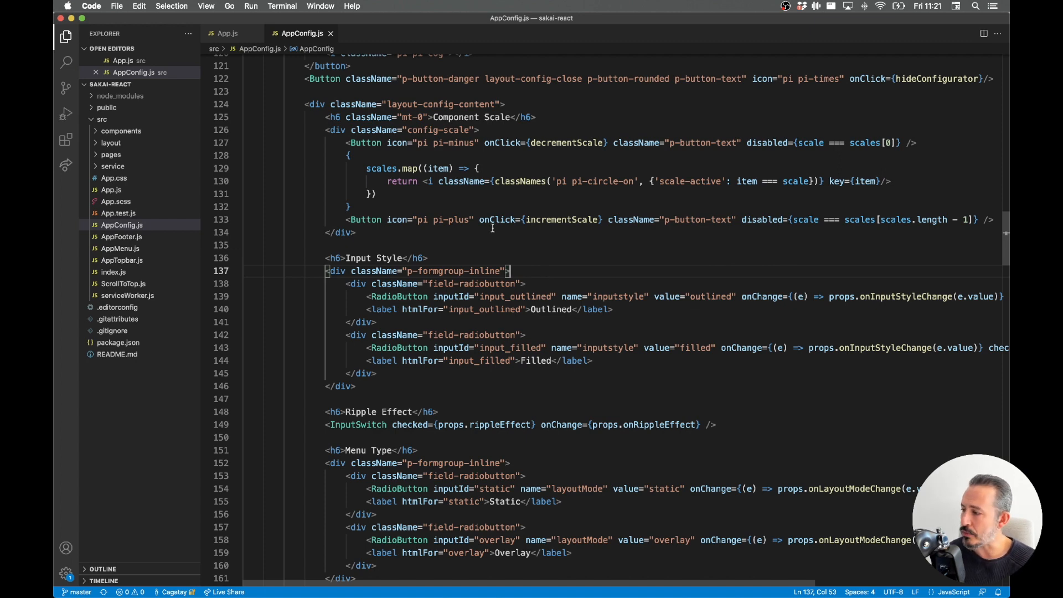
{"action": "left_click", "coordinate": [330, 33]}
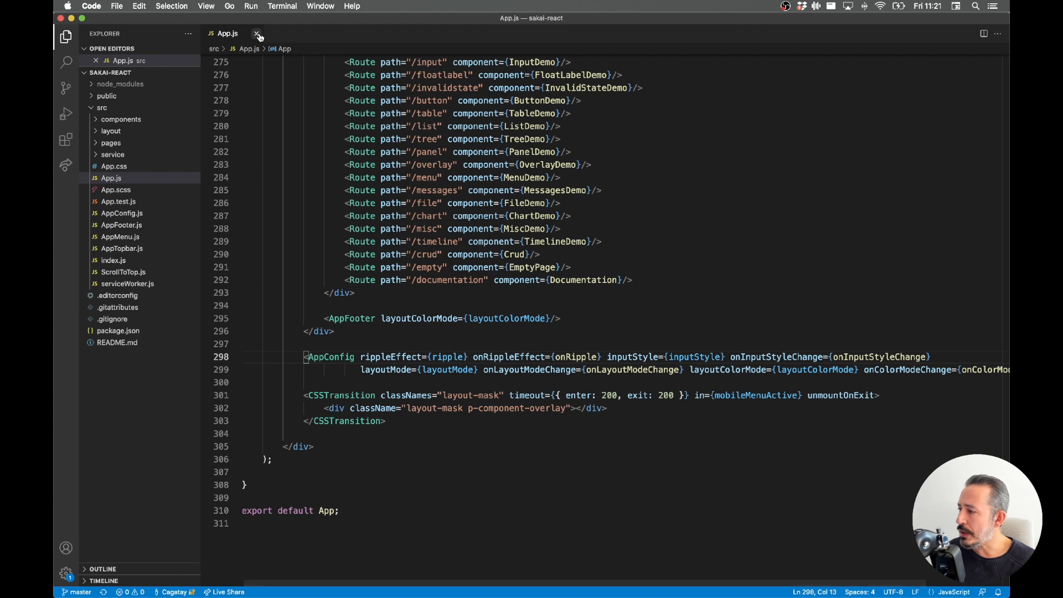
Step: Close App.js and run 'npm run start' in the terminal to serve Sakai at localhost:3000
{"action": "left_click", "coordinate": [257, 33]}
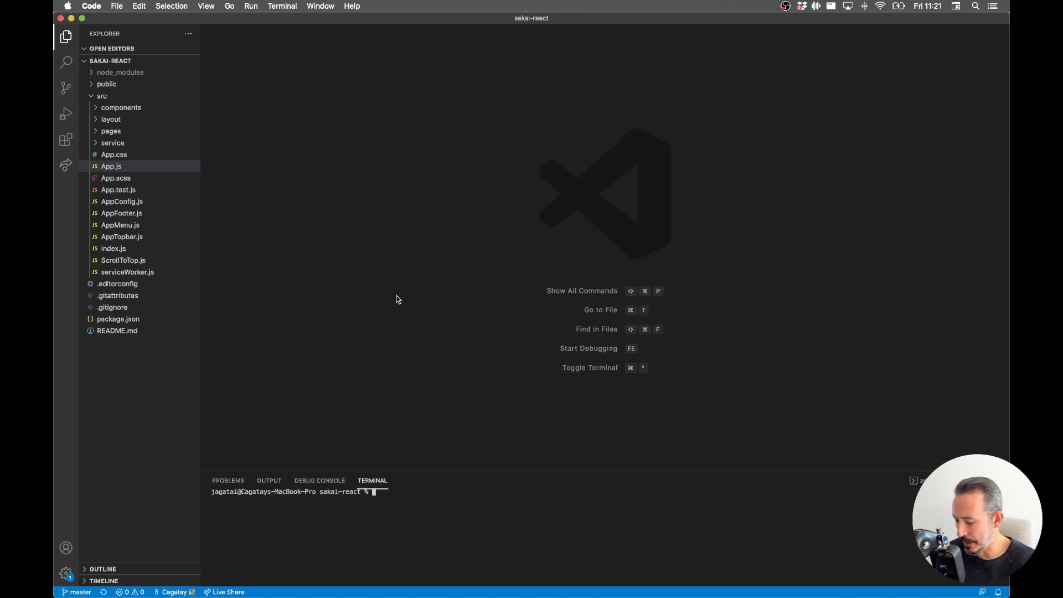
{"action": "type", "text": "npm run st"}
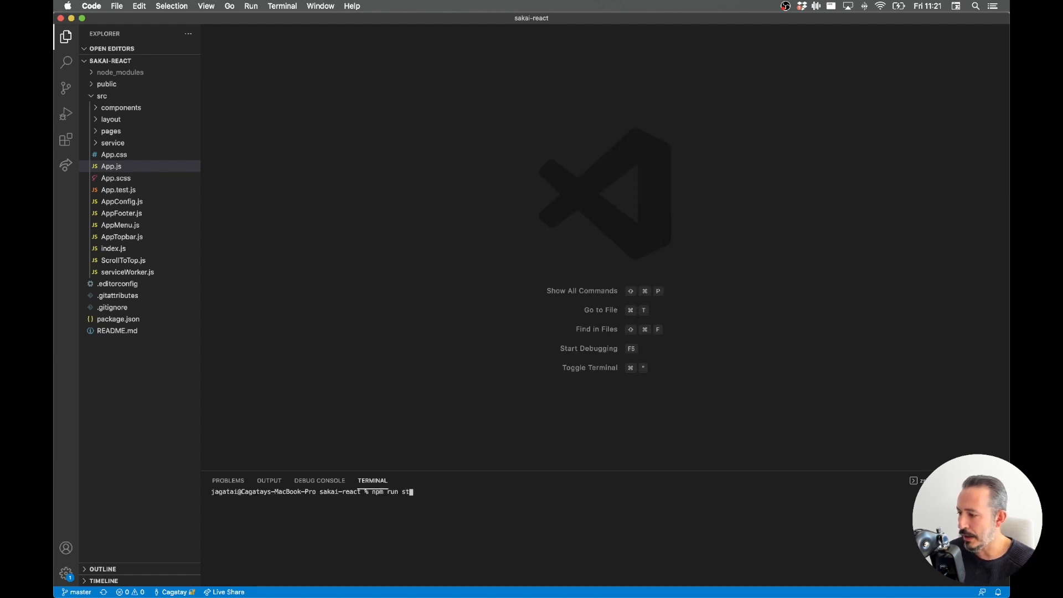
{"action": "key", "text": "Return"}
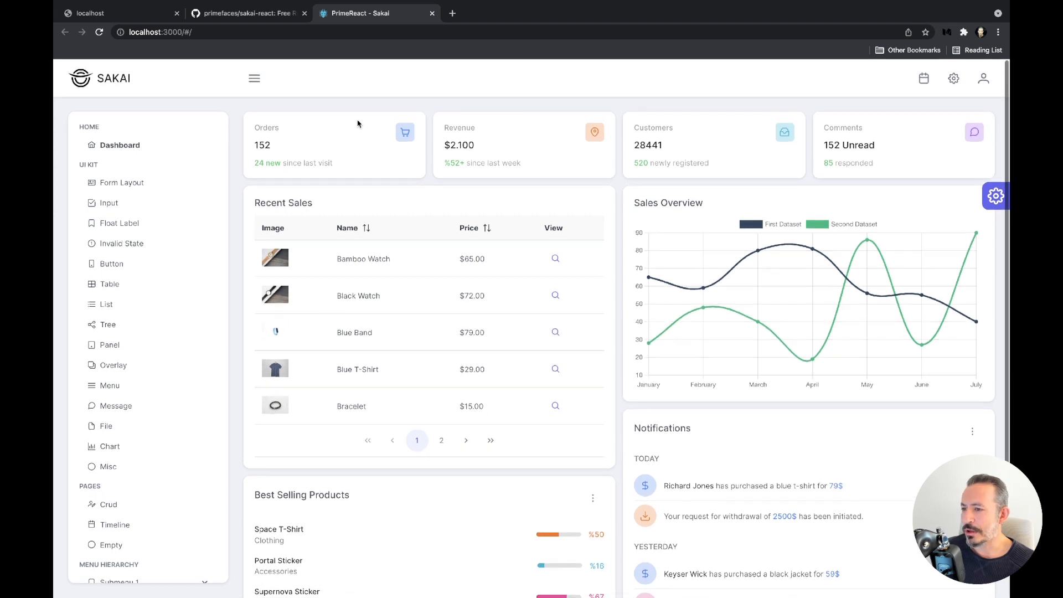
{"action": "scroll", "scroll_direction": "down", "scroll_amount": 3}
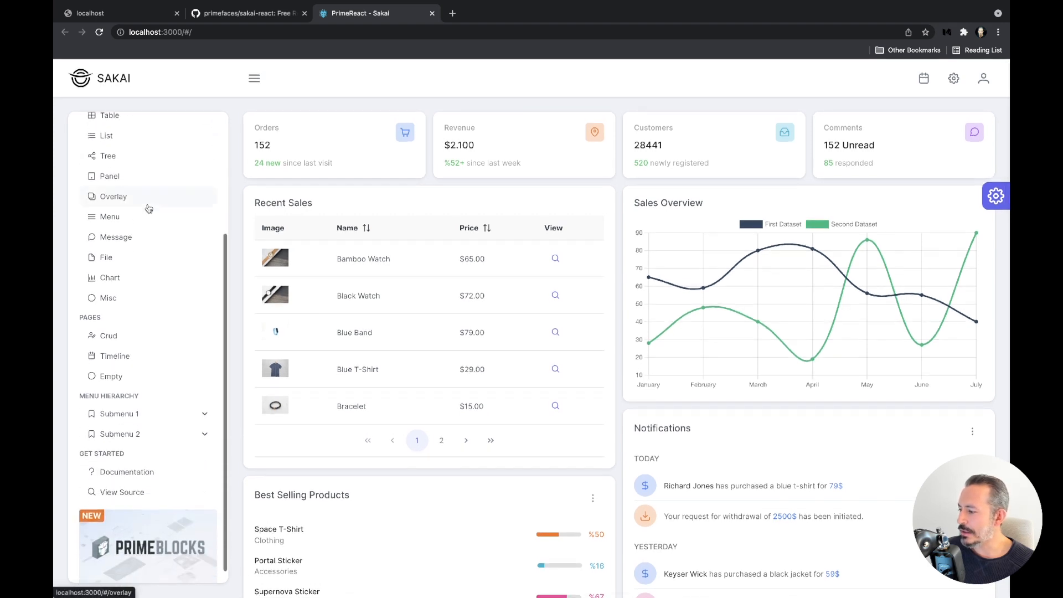
{"action": "left_click", "coordinate": [255, 78]}
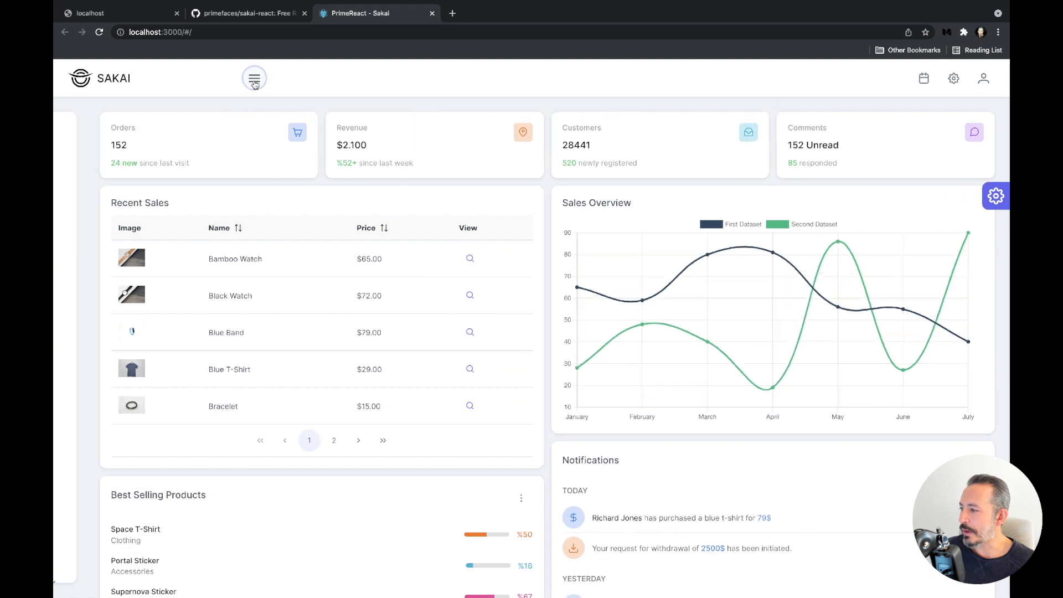
{"action": "left_click", "coordinate": [254, 78]}
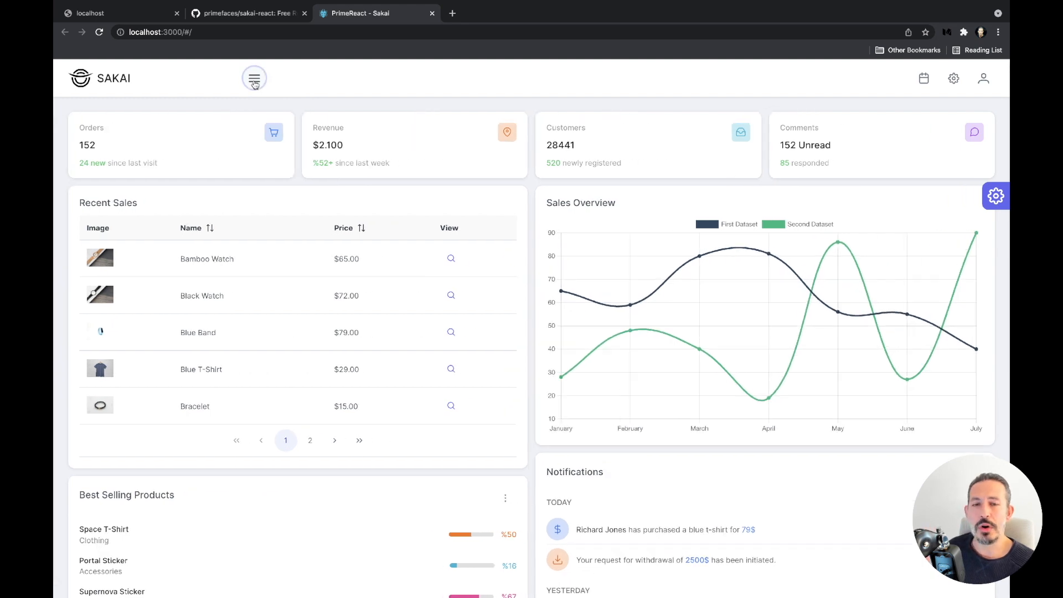
{"action": "left_click", "coordinate": [253, 77]}
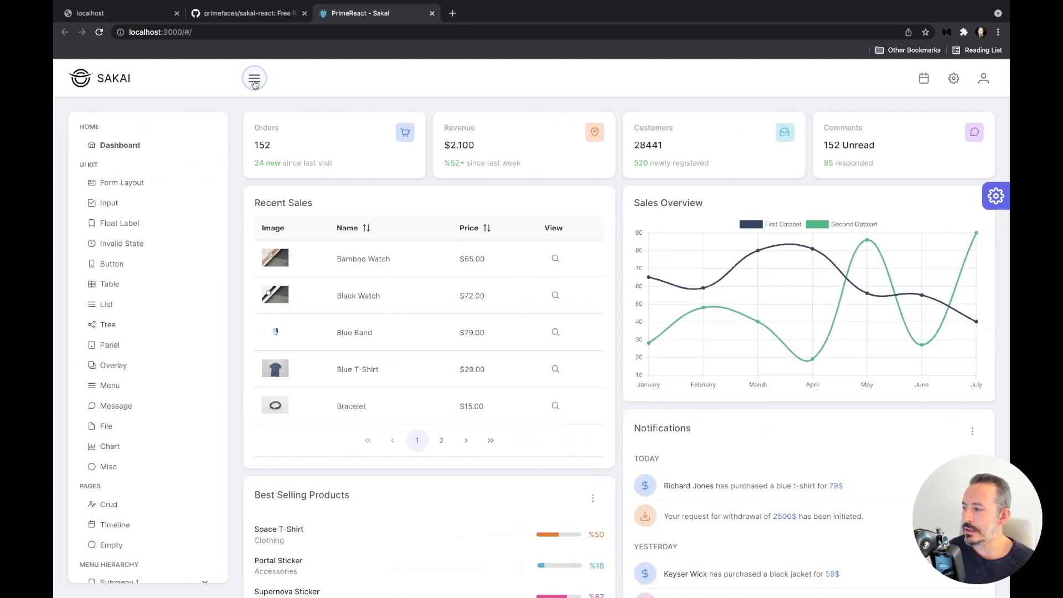
{"action": "left_click", "coordinate": [996, 196]}
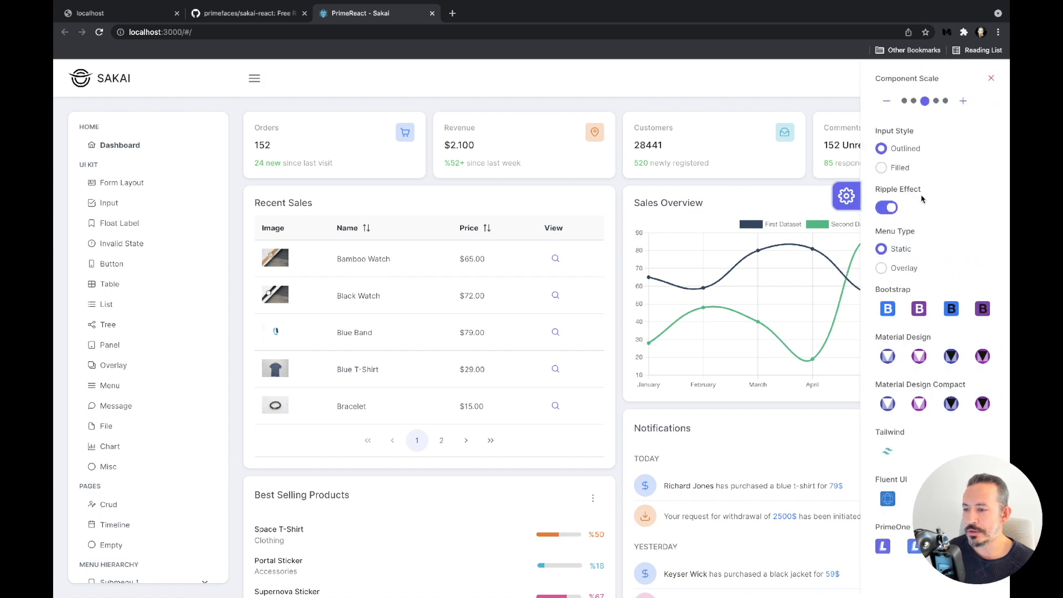
{"action": "mouse_move", "coordinate": [885, 270]}
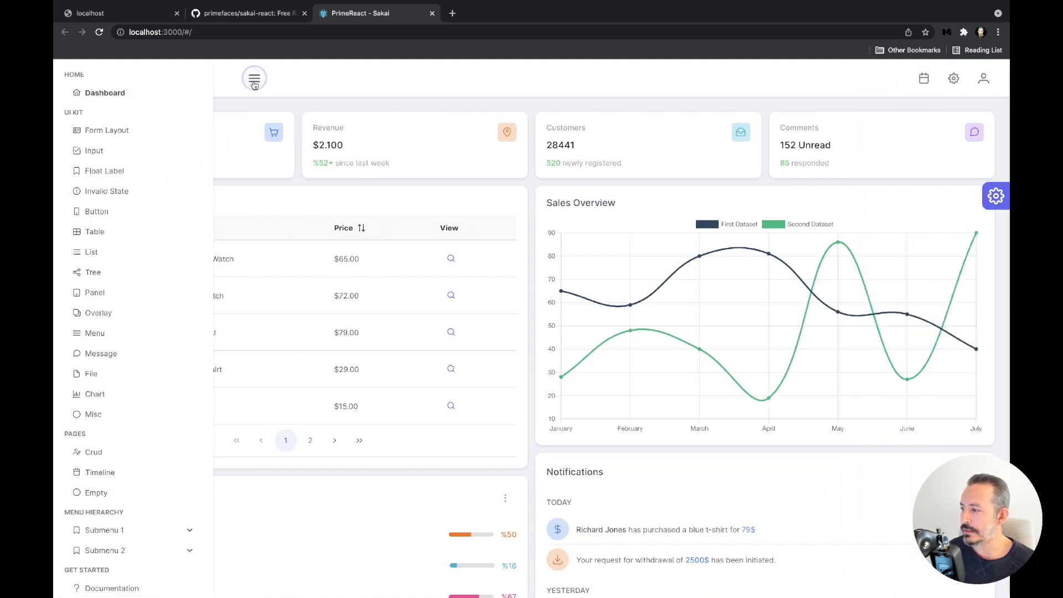
{"action": "mouse_move", "coordinate": [415, 117]}
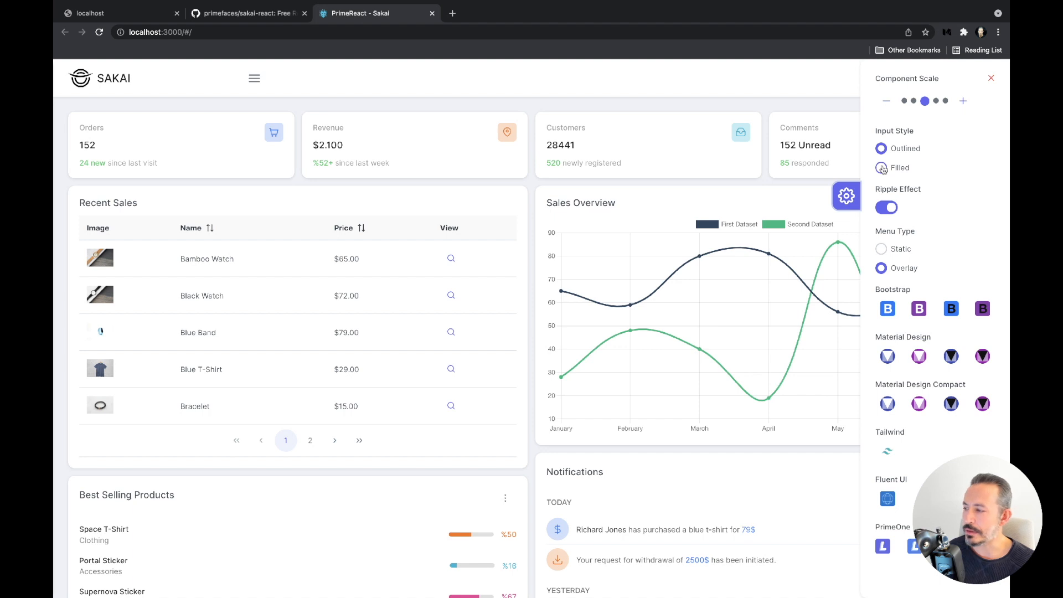
{"action": "left_click", "coordinate": [881, 249]}
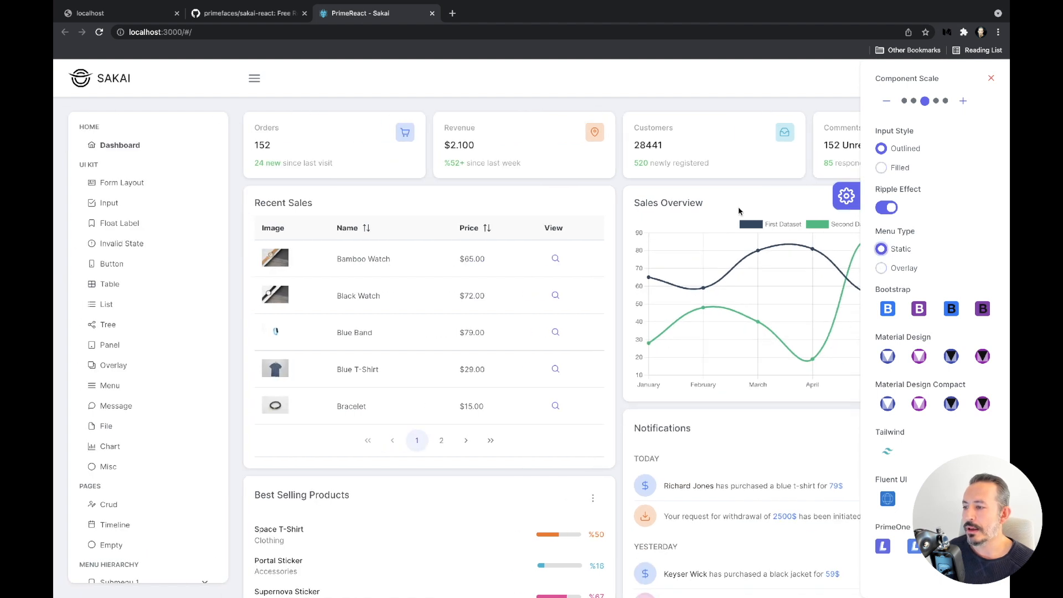
{"action": "left_click", "coordinate": [991, 77]}
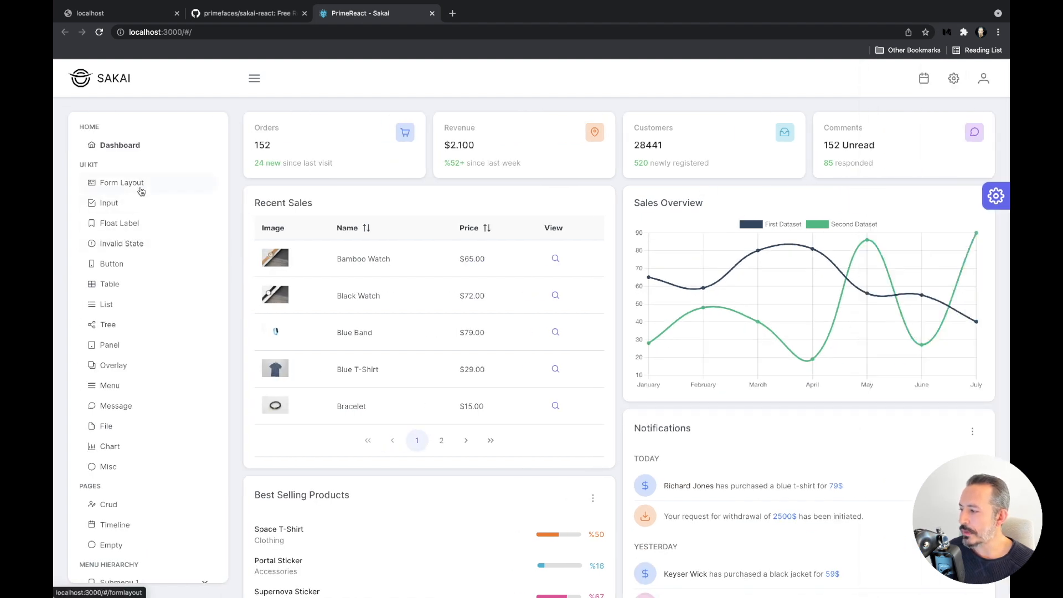
Step: On Form Layout, try filled inputs and a larger component scale, then restore the defaults
{"action": "left_click", "coordinate": [122, 183]}
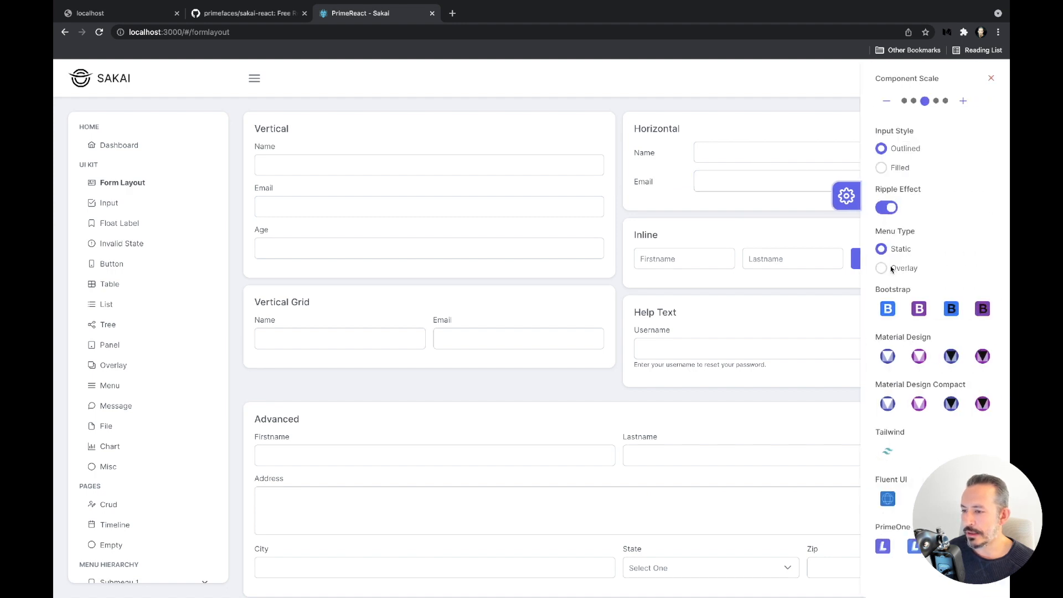
{"action": "left_click", "coordinate": [990, 78]}
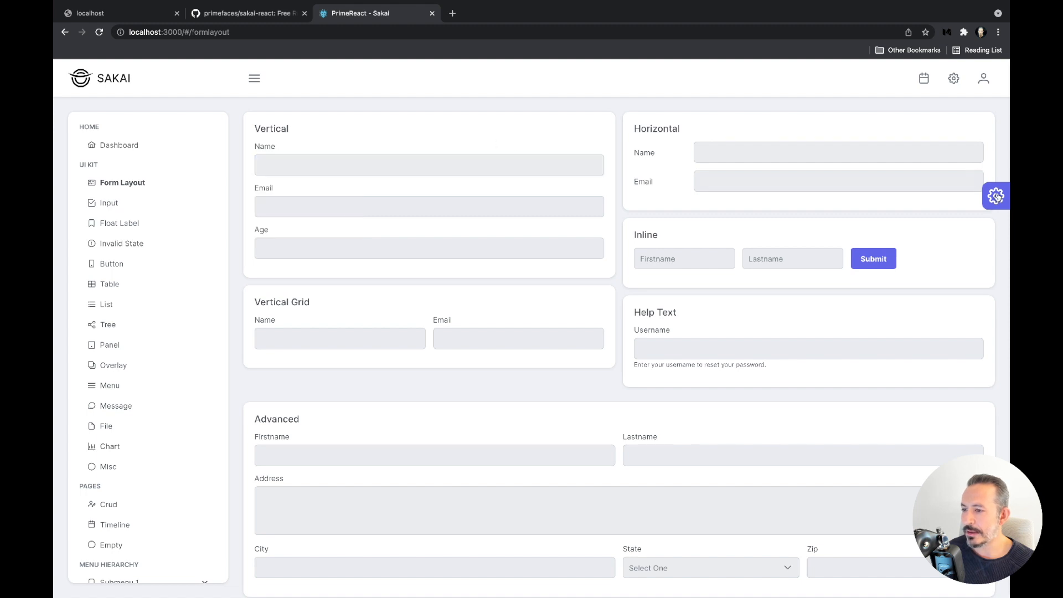
{"action": "left_click", "coordinate": [996, 196]}
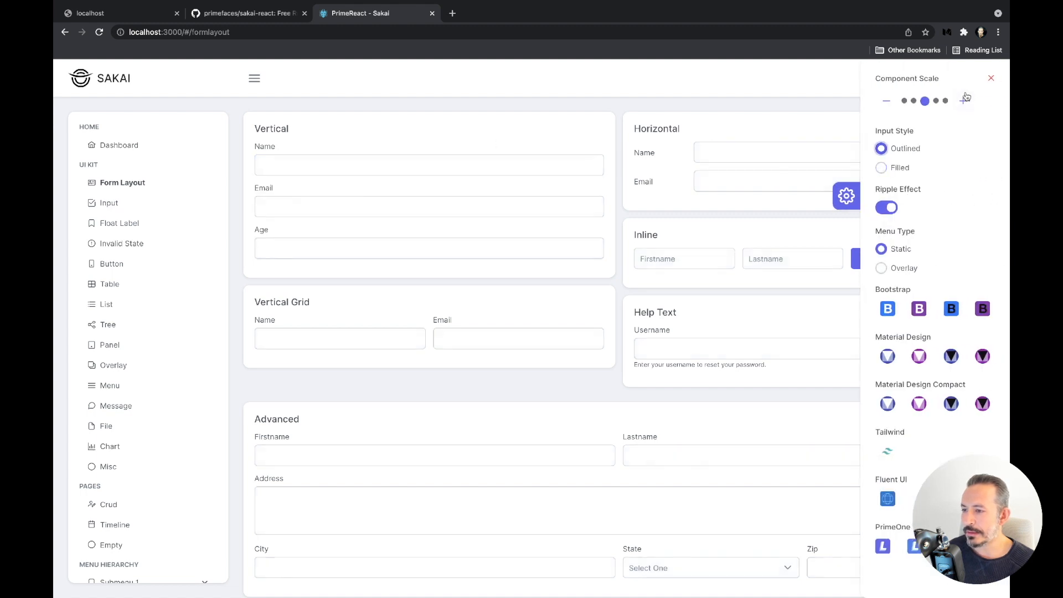
{"action": "left_click", "coordinate": [965, 100]}
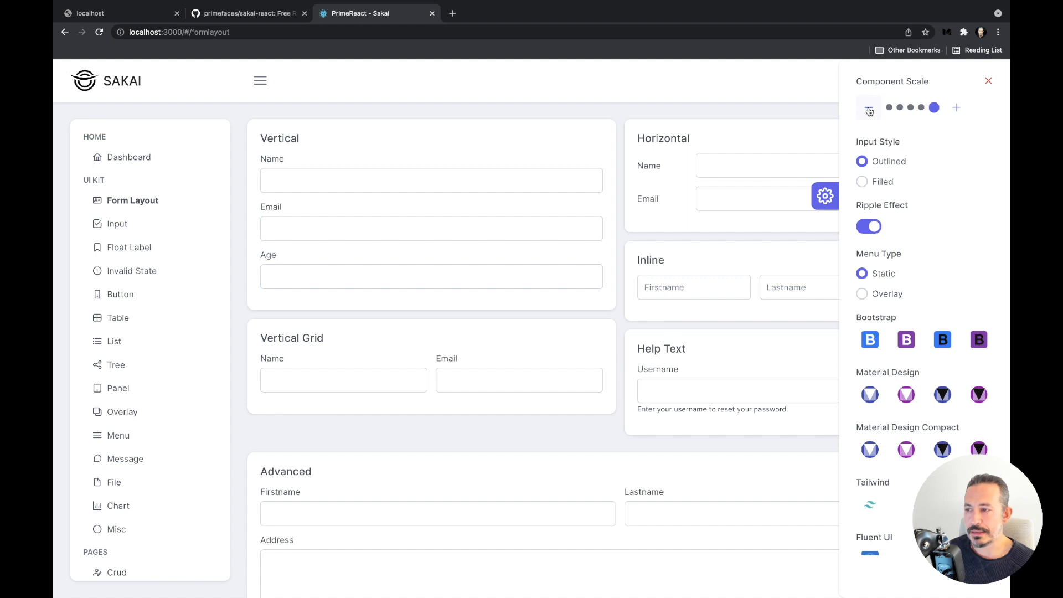
{"action": "left_click", "coordinate": [869, 107]}
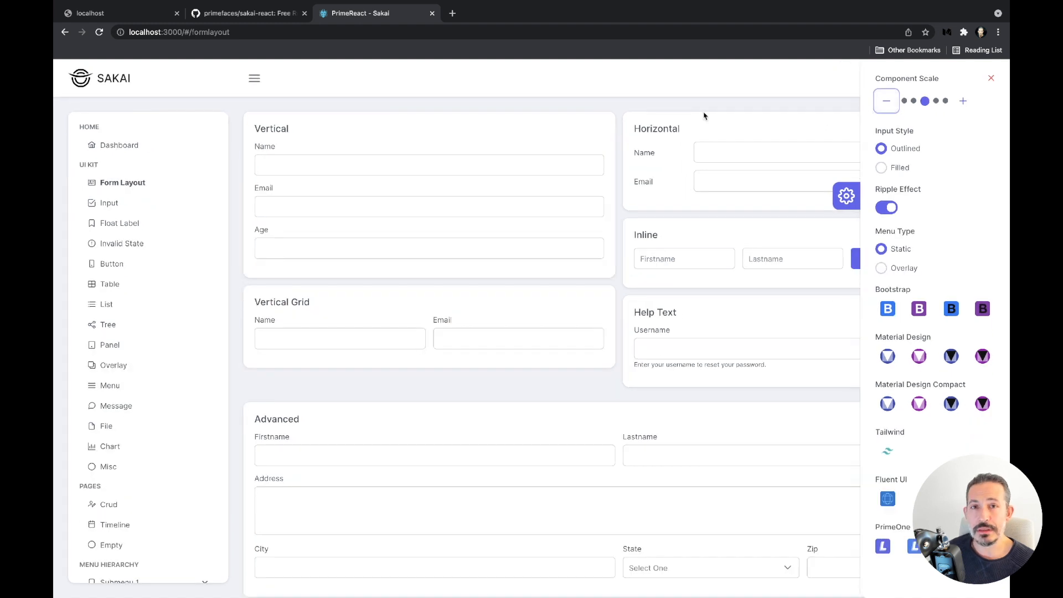
{"action": "left_click", "coordinate": [990, 77]}
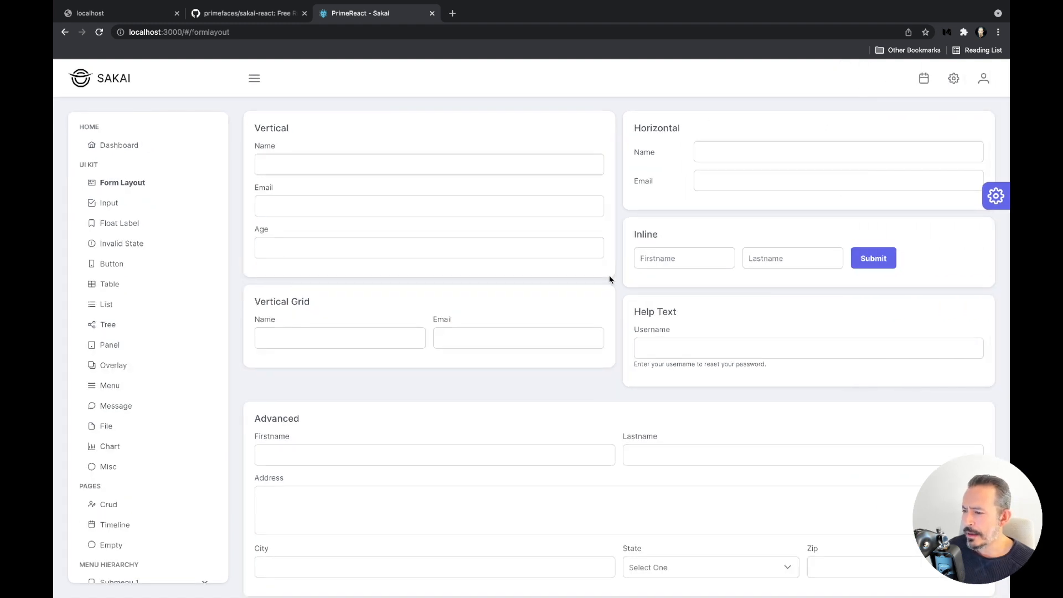
{"action": "scroll", "scroll_direction": "down", "scroll_amount": 3}
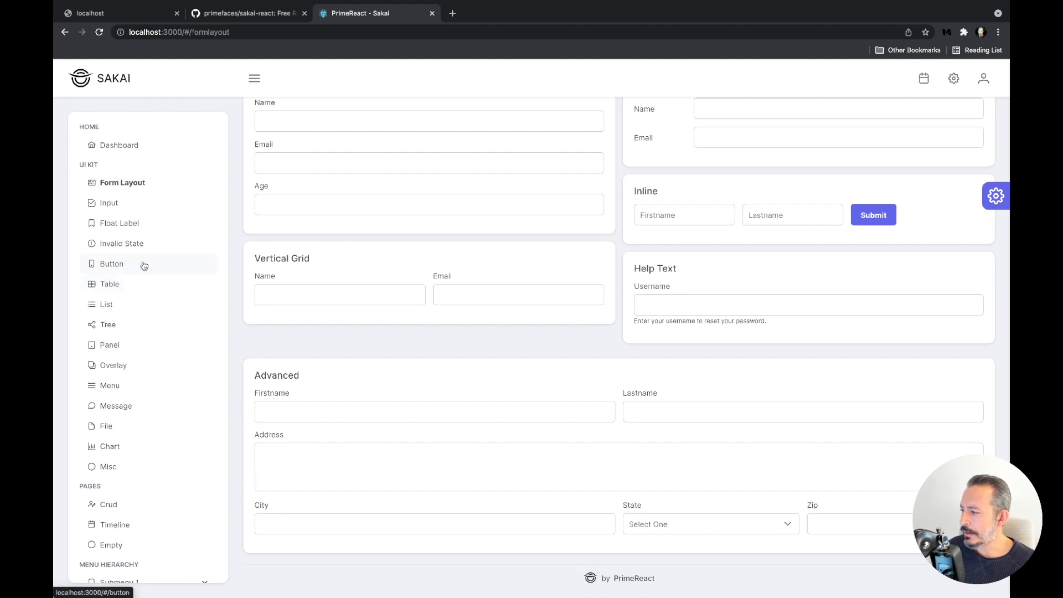
{"action": "mouse_move", "coordinate": [135, 260]}
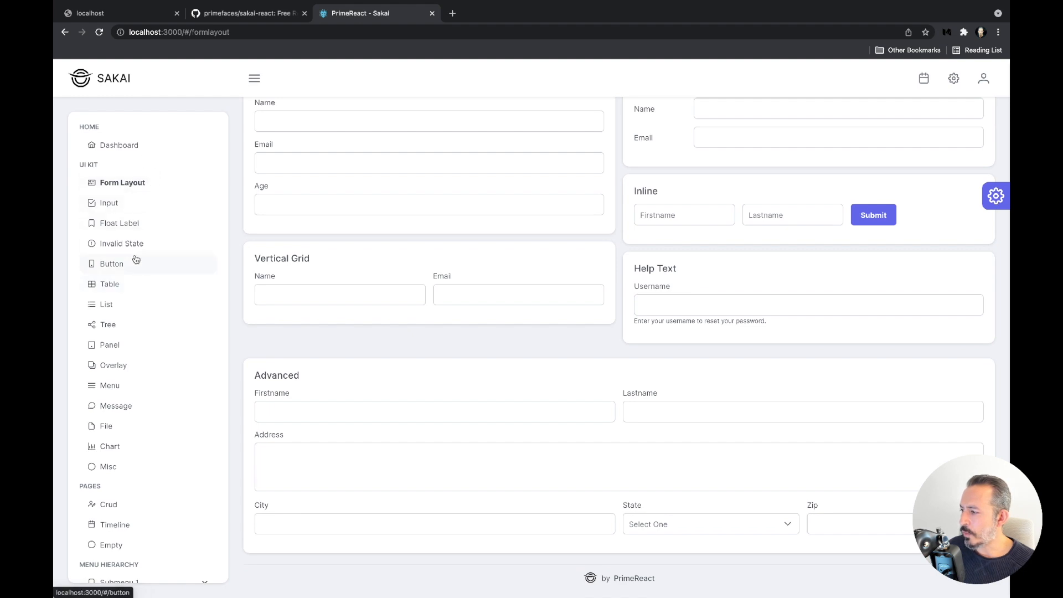
Step: Visit the Table page's customer list, then return to the Form Layout page
{"action": "left_click", "coordinate": [109, 283]}
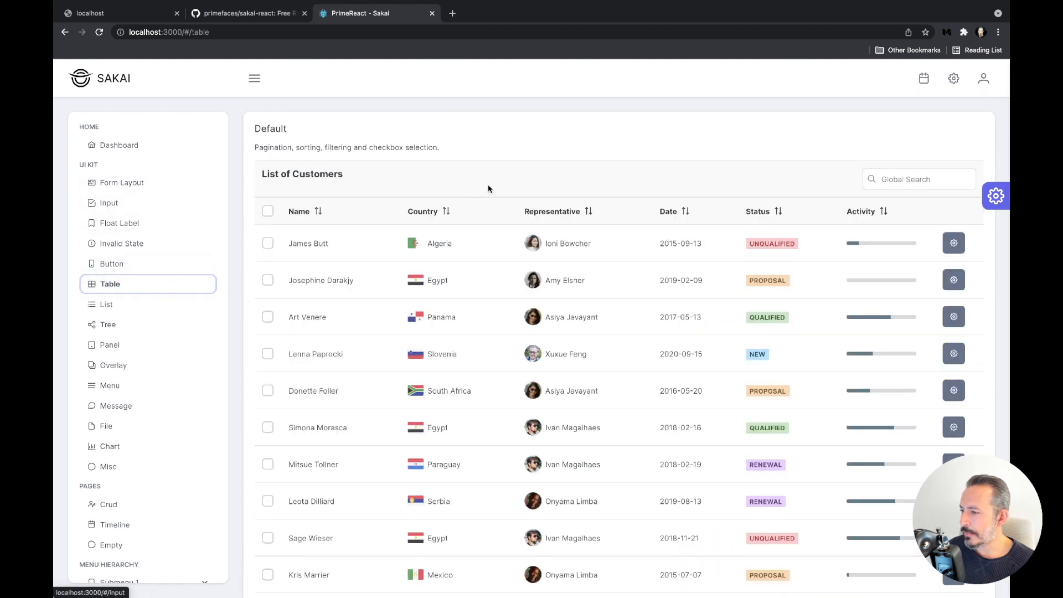
{"action": "mouse_move", "coordinate": [131, 272]}
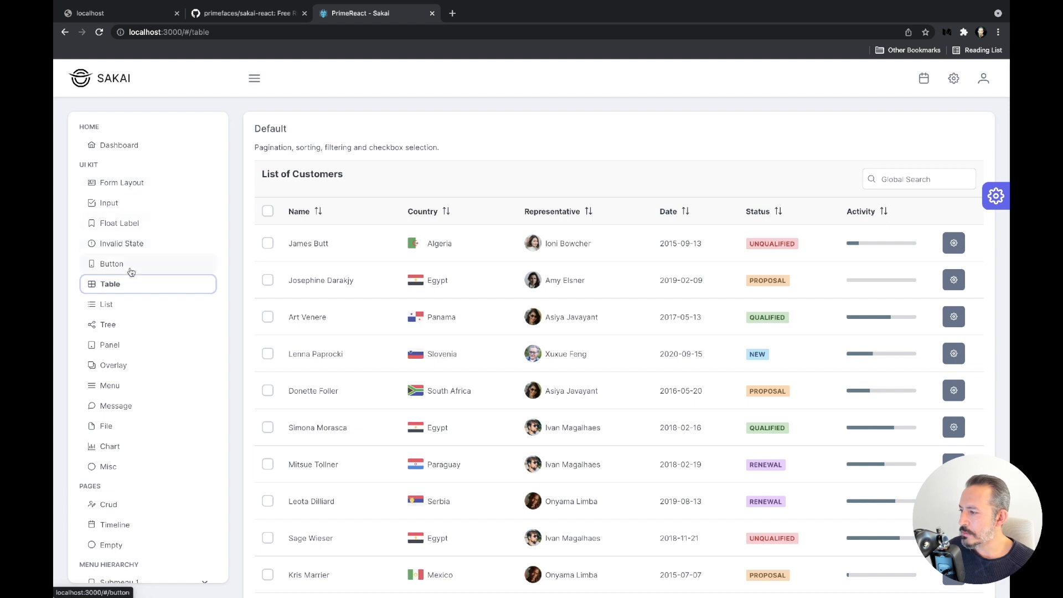
{"action": "left_click", "coordinate": [122, 182]}
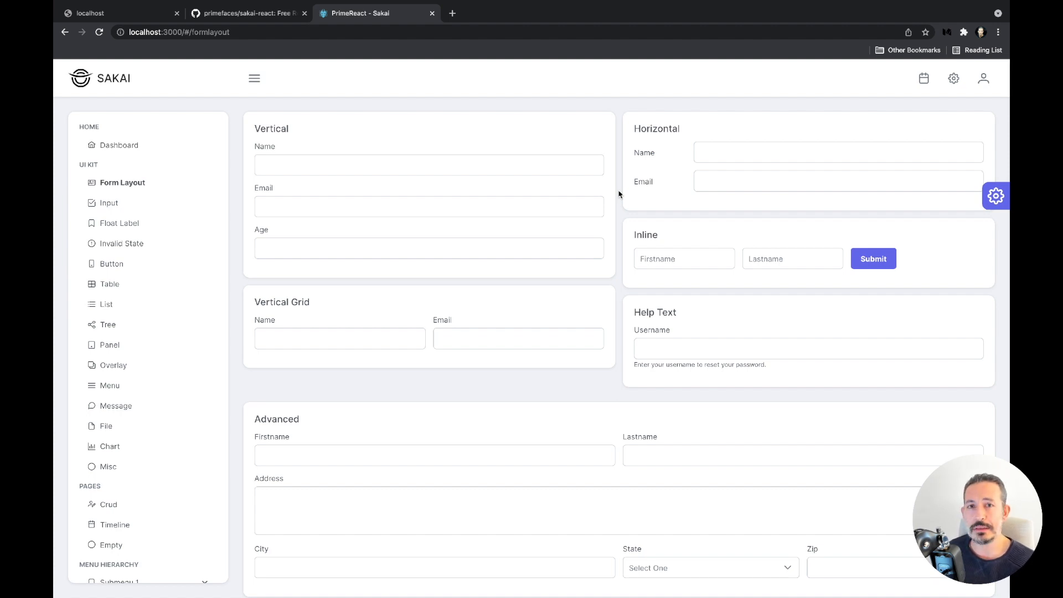
{"action": "mouse_move", "coordinate": [799, 218]}
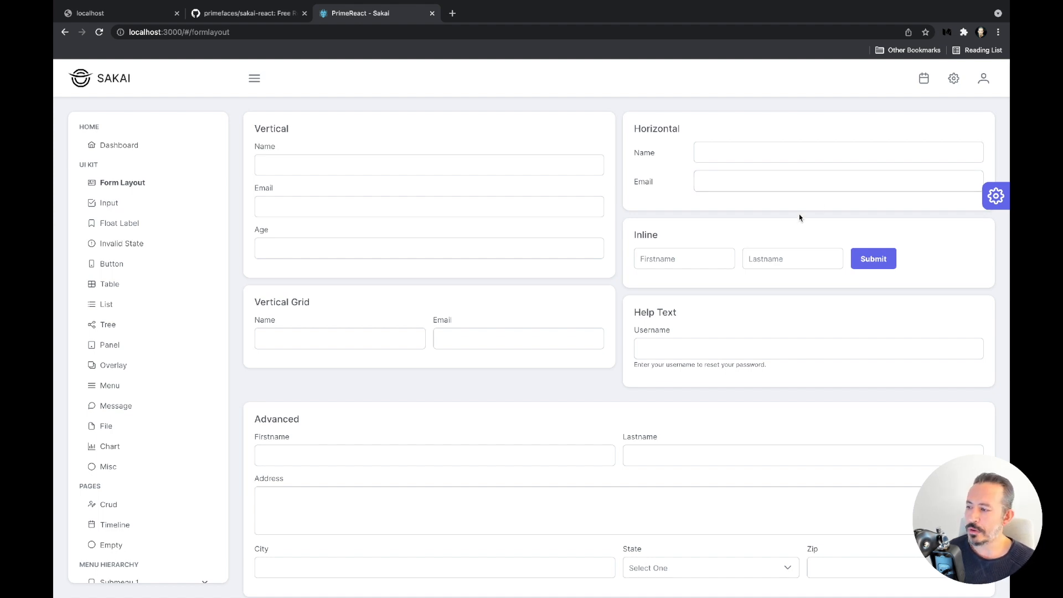
{"action": "mouse_move", "coordinate": [484, 109]}
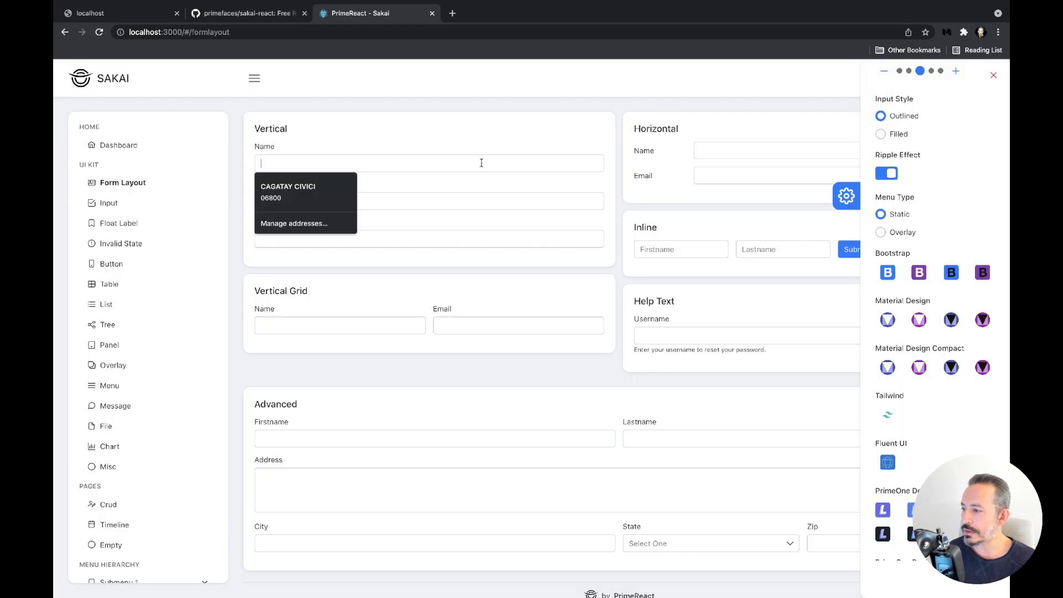
{"action": "left_click", "coordinate": [994, 75]}
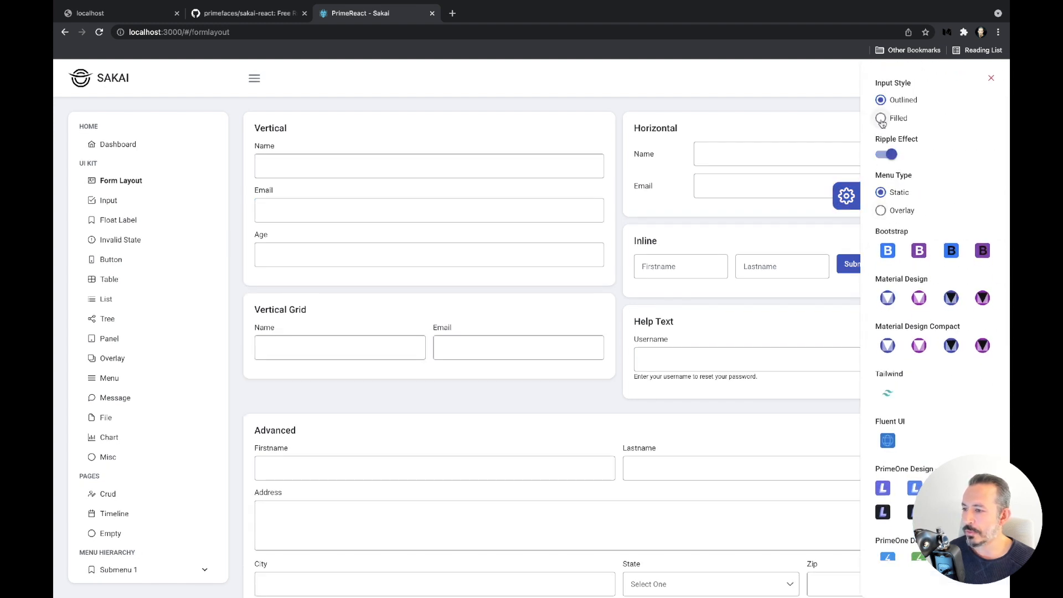
{"action": "left_click", "coordinate": [881, 119]}
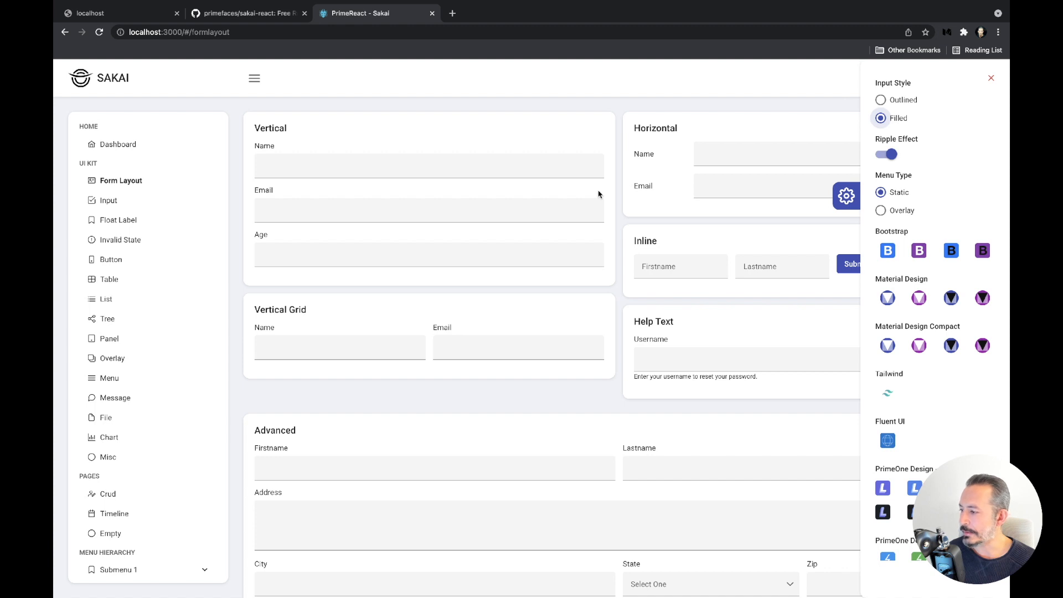
{"action": "left_click", "coordinate": [118, 220]}
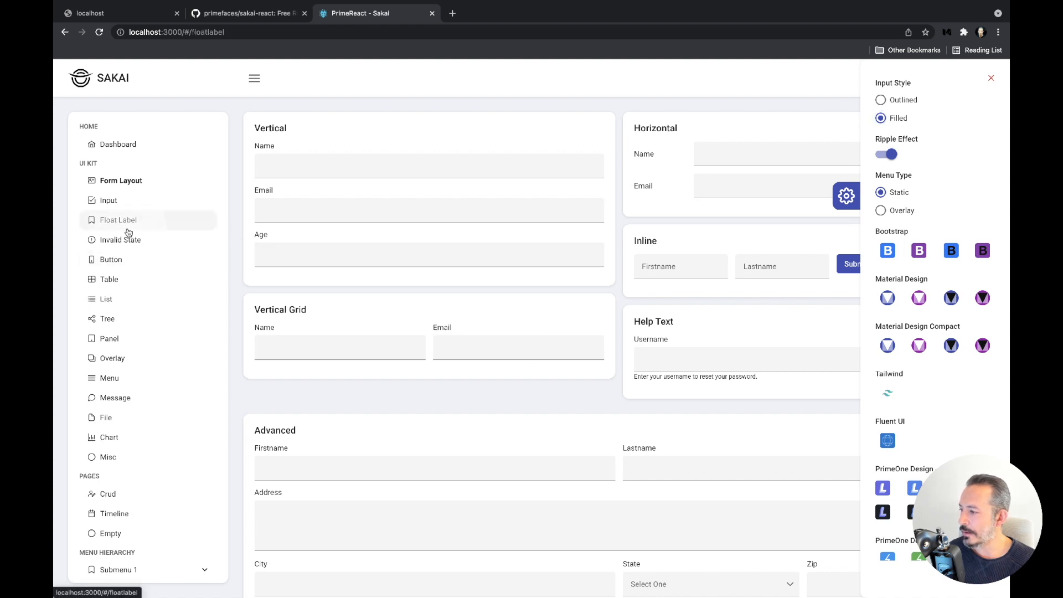
{"action": "left_click", "coordinate": [119, 220]}
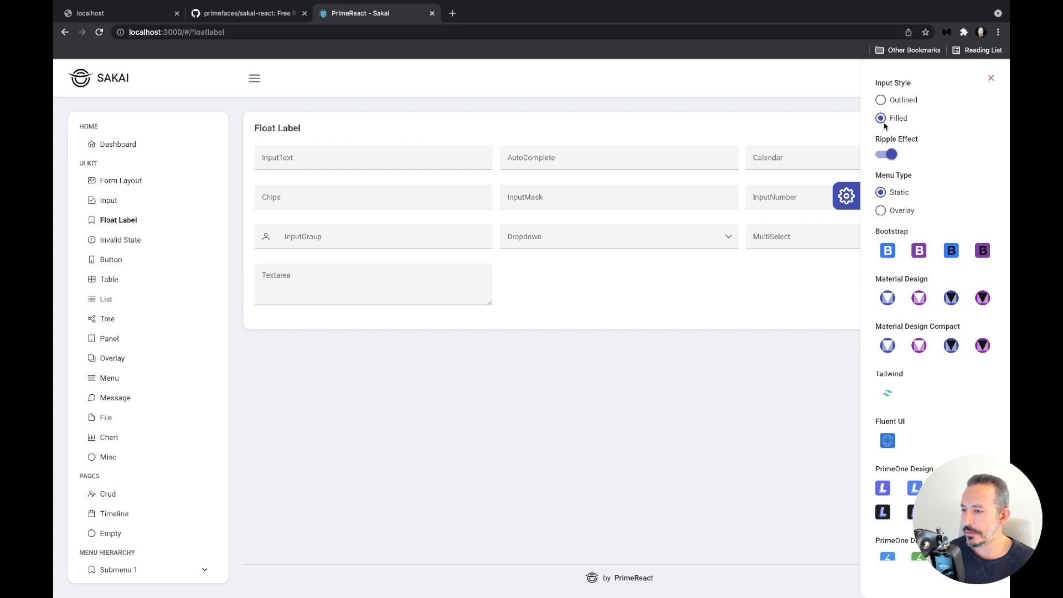
{"action": "left_click", "coordinate": [990, 77]}
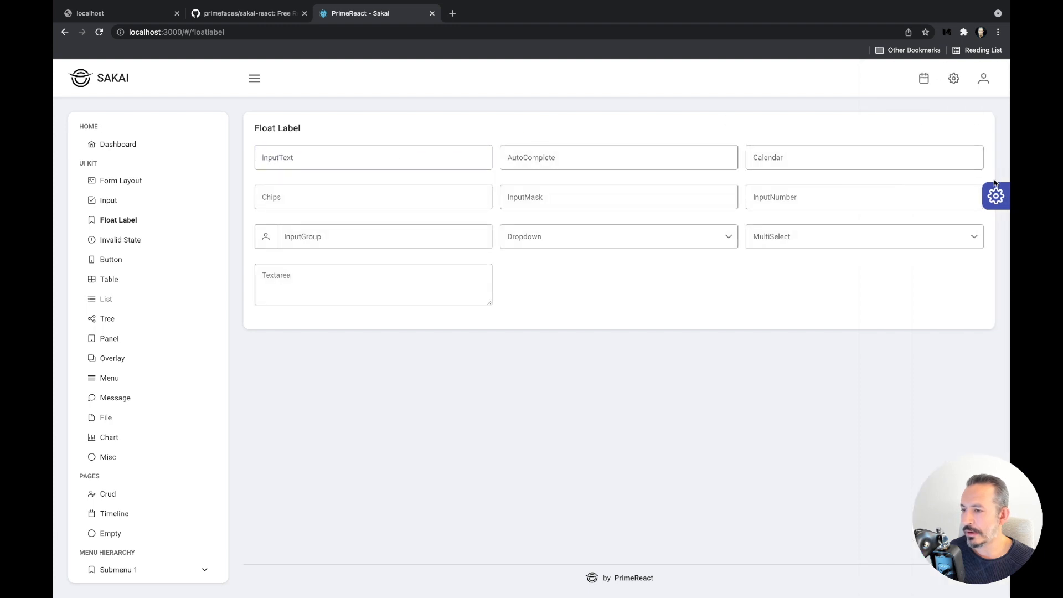
{"action": "left_click", "coordinate": [996, 196]}
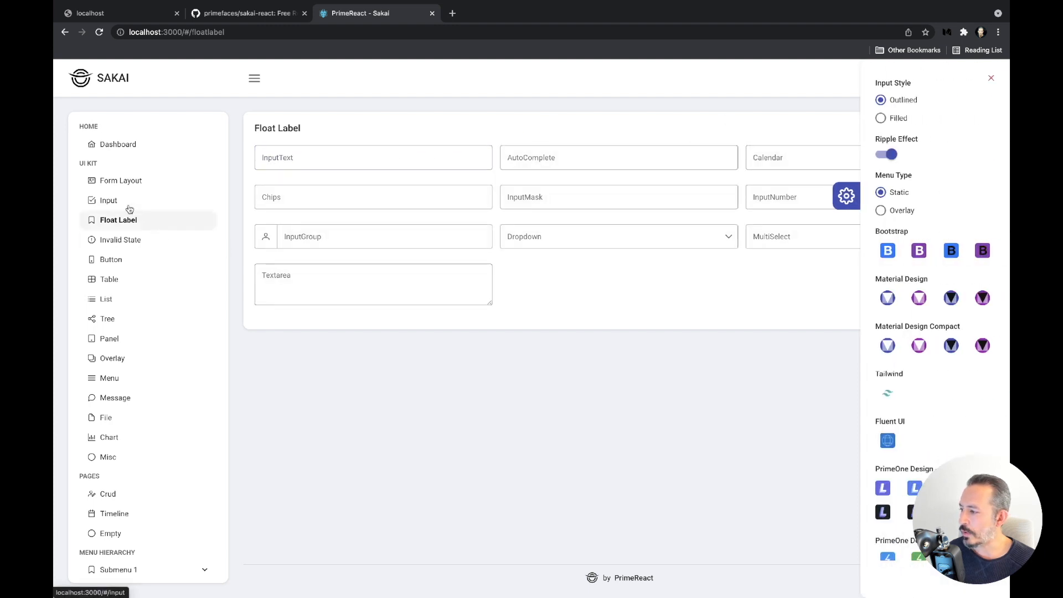
{"action": "left_click", "coordinate": [120, 180]}
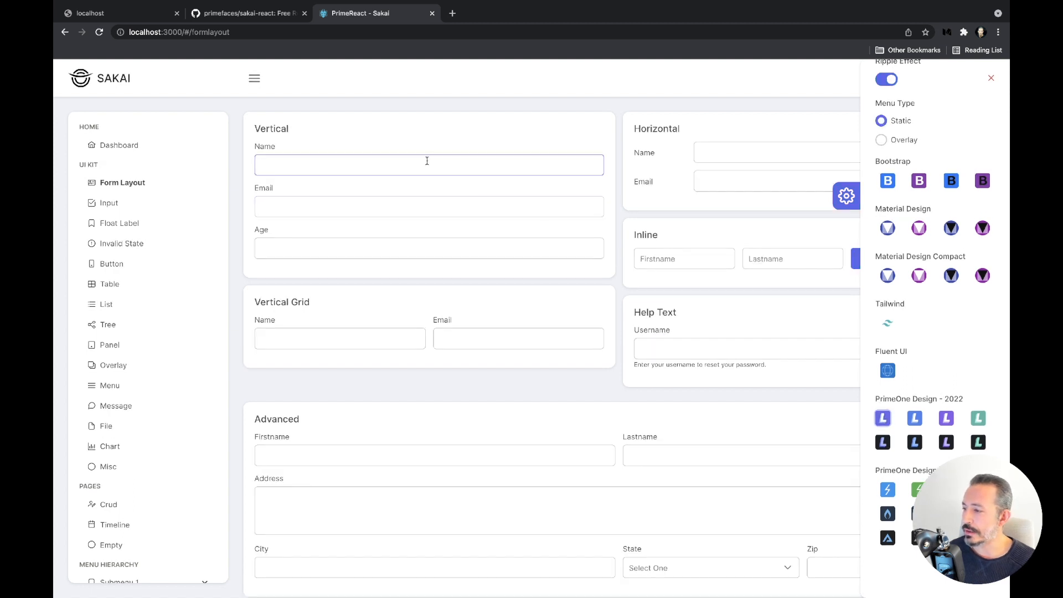
Step: Close the settings panel, try the inline form's Submit, and show the Button demo page
{"action": "left_click", "coordinate": [991, 77]}
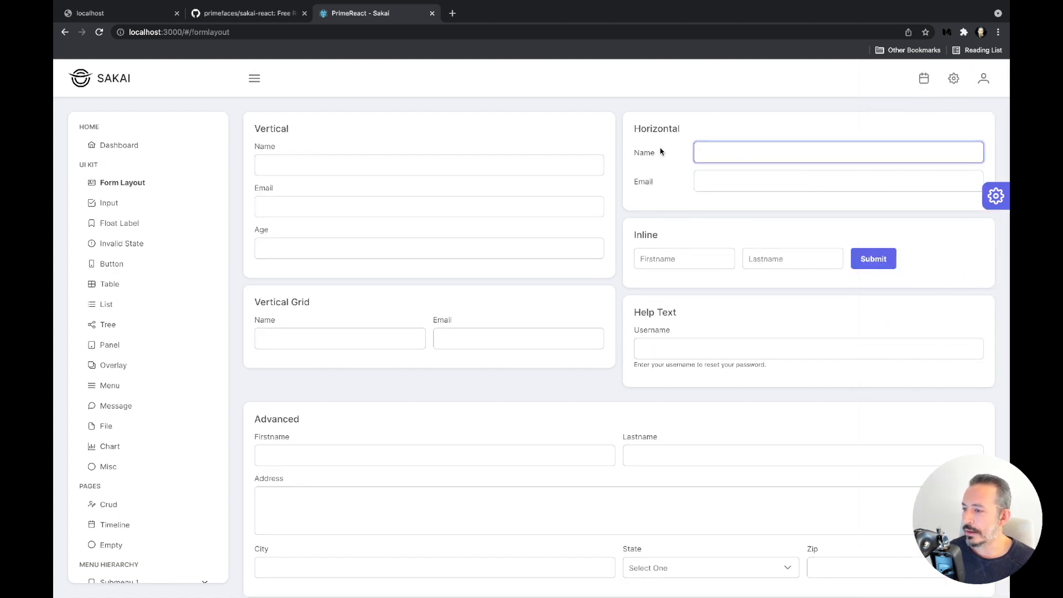
{"action": "left_click", "coordinate": [429, 247]}
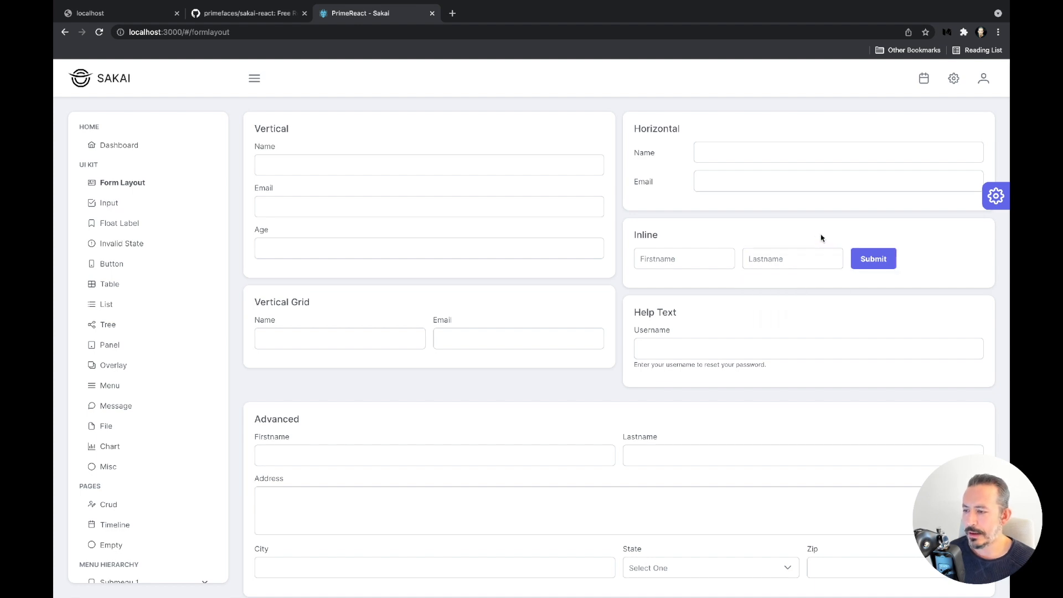
{"action": "mouse_move", "coordinate": [911, 260]}
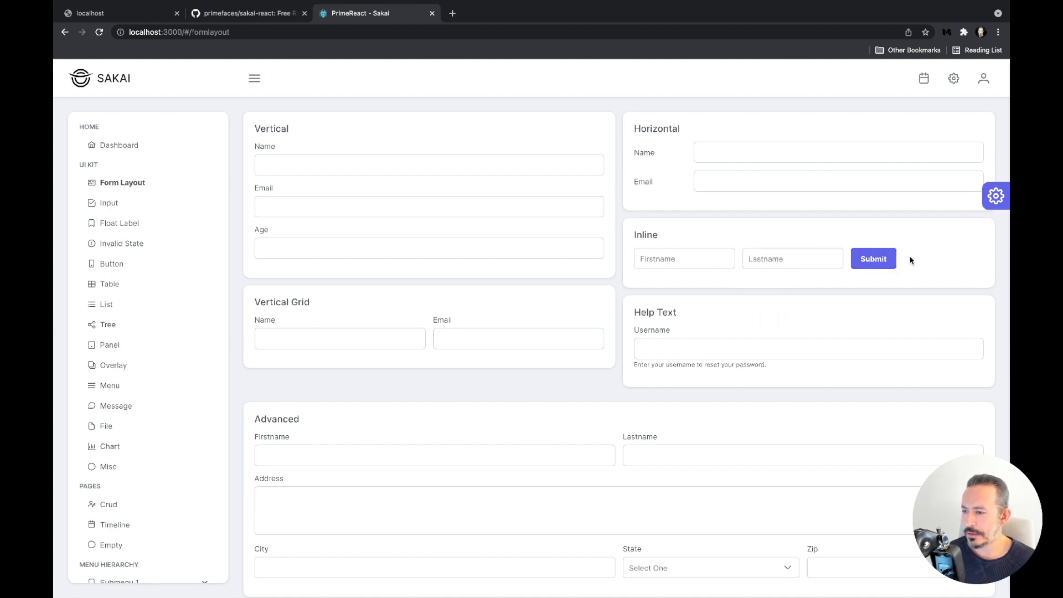
{"action": "left_click", "coordinate": [792, 258]}
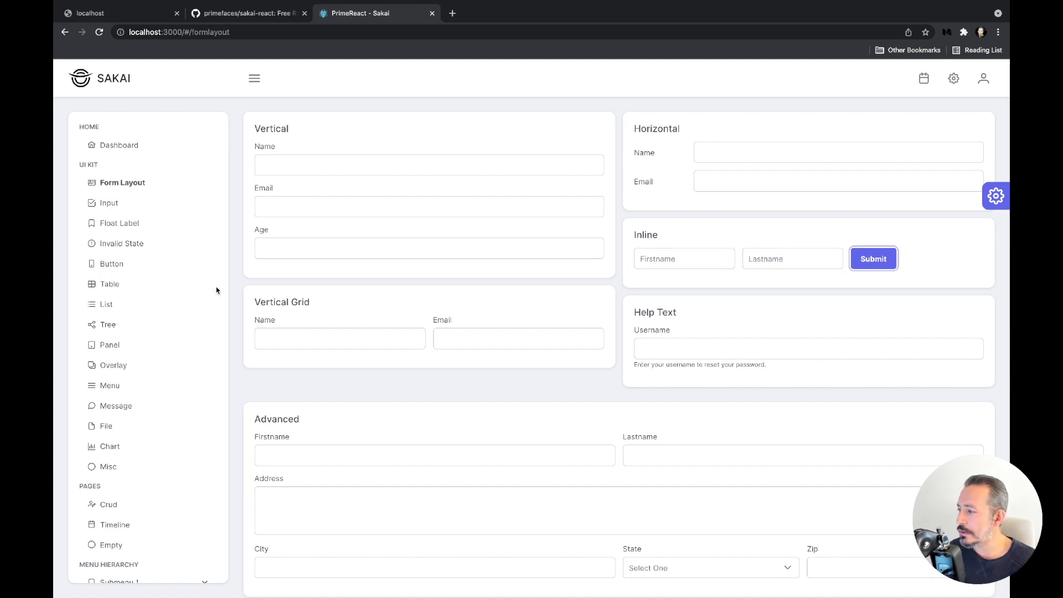
{"action": "left_click", "coordinate": [111, 263]}
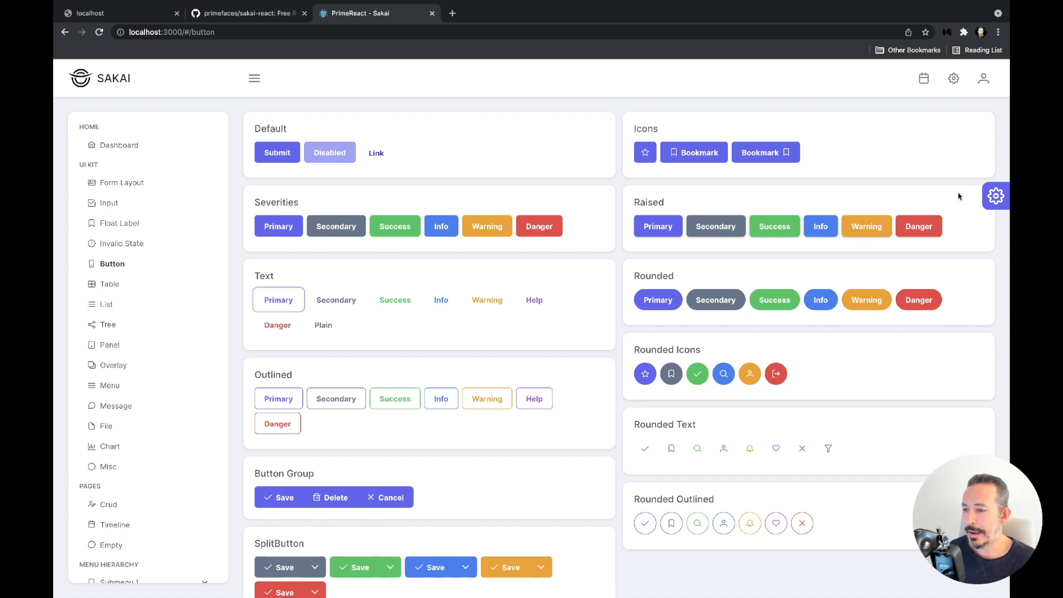
{"action": "left_click", "coordinate": [996, 196]}
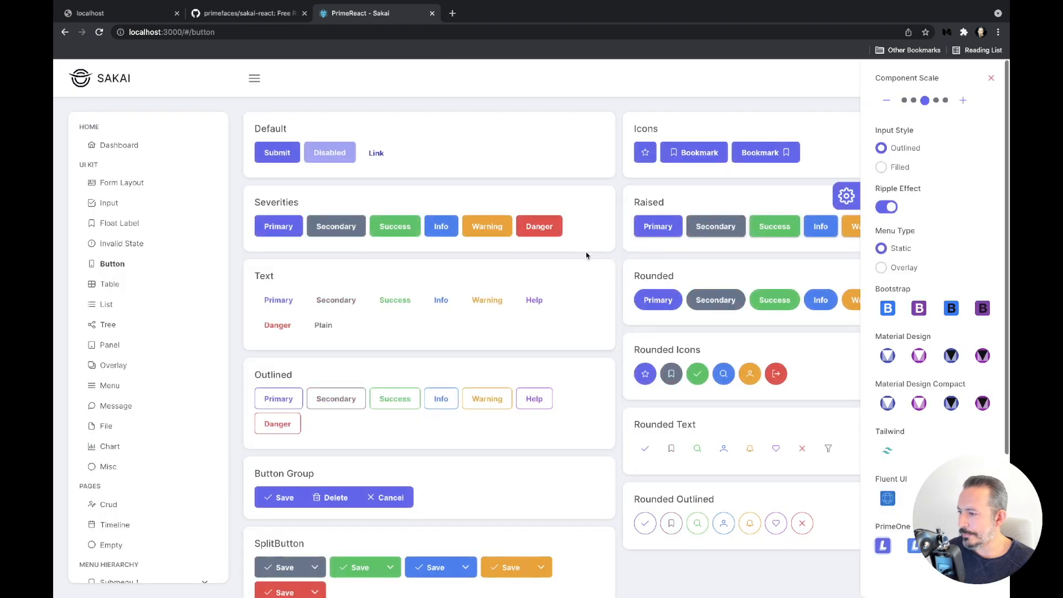
{"action": "left_click", "coordinate": [990, 77]}
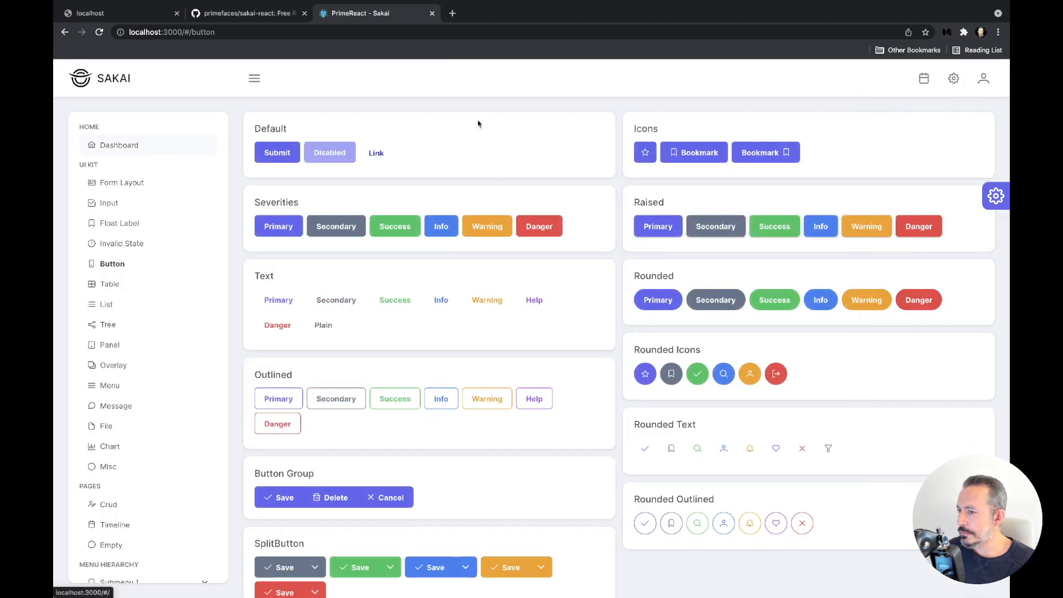
{"action": "mouse_move", "coordinate": [210, 4]}
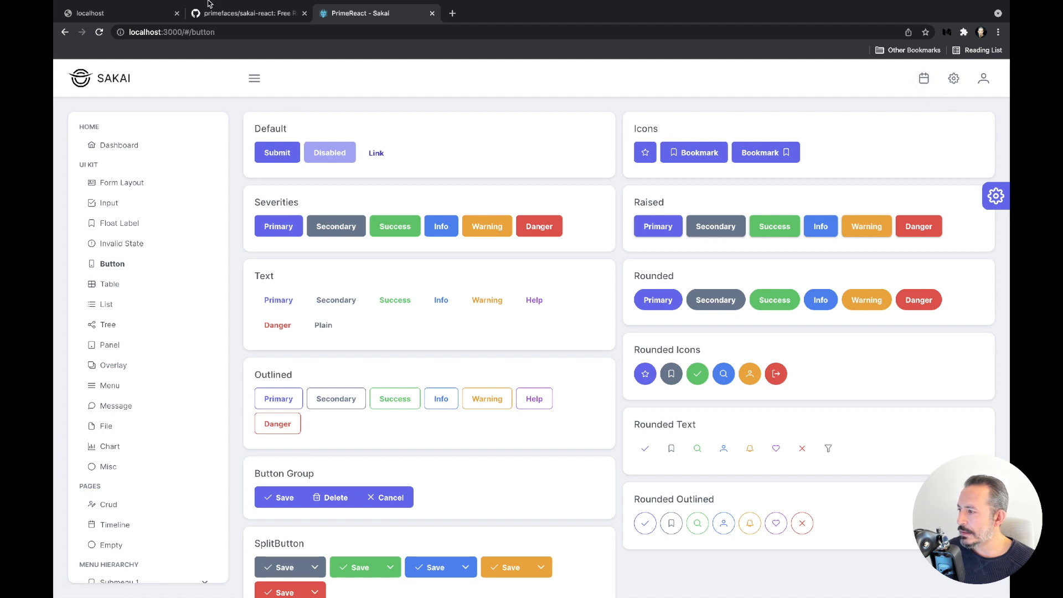
{"action": "left_click", "coordinate": [174, 6]}
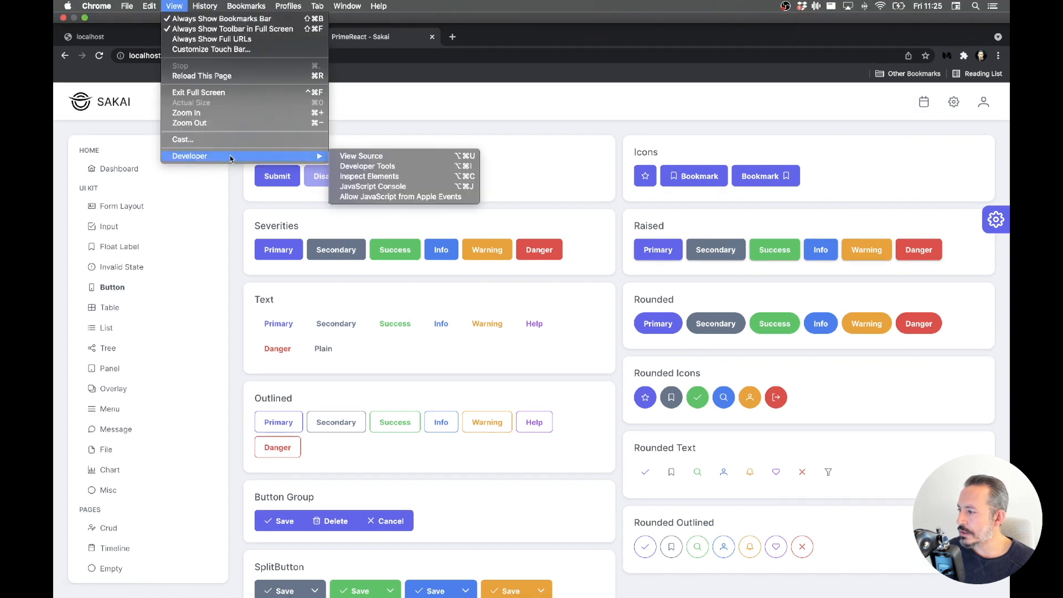
{"action": "left_click", "coordinate": [368, 166]}
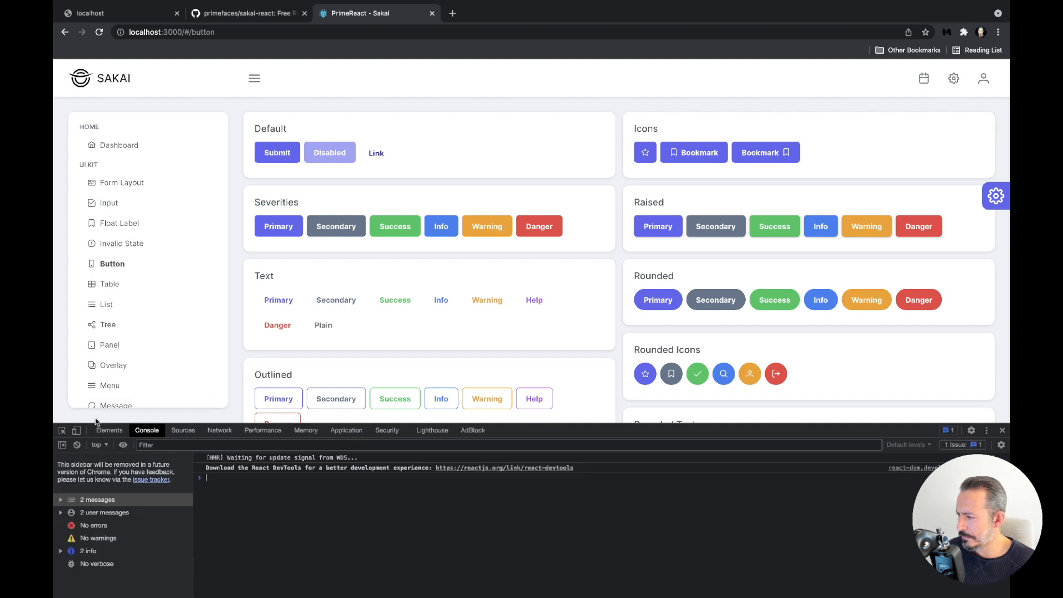
{"action": "left_click", "coordinate": [76, 430]}
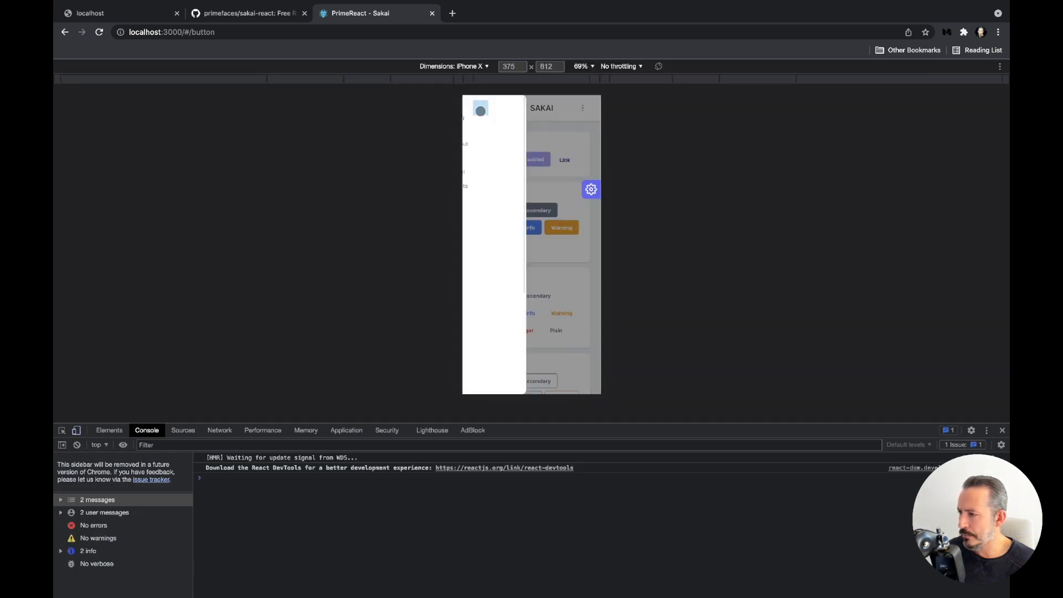
{"action": "left_click", "coordinate": [582, 108]}
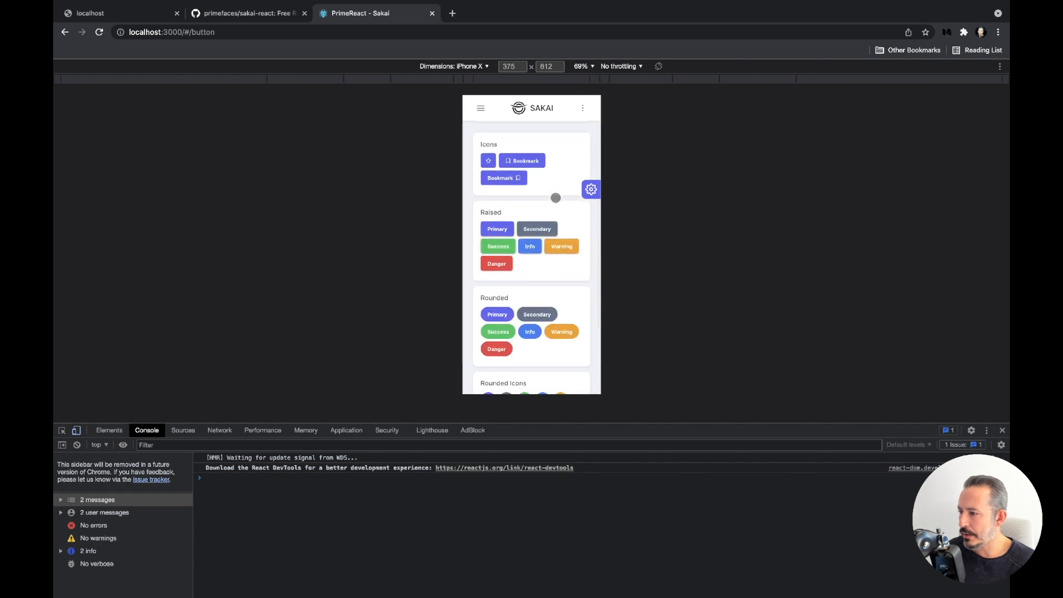
{"action": "left_click", "coordinate": [77, 431]}
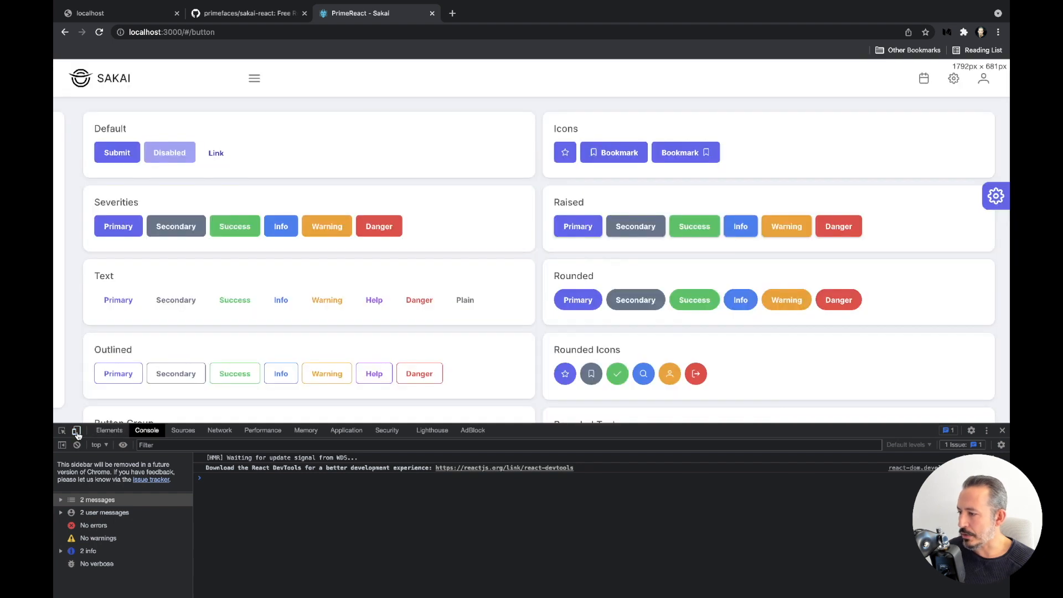
{"action": "left_click", "coordinate": [1003, 430]}
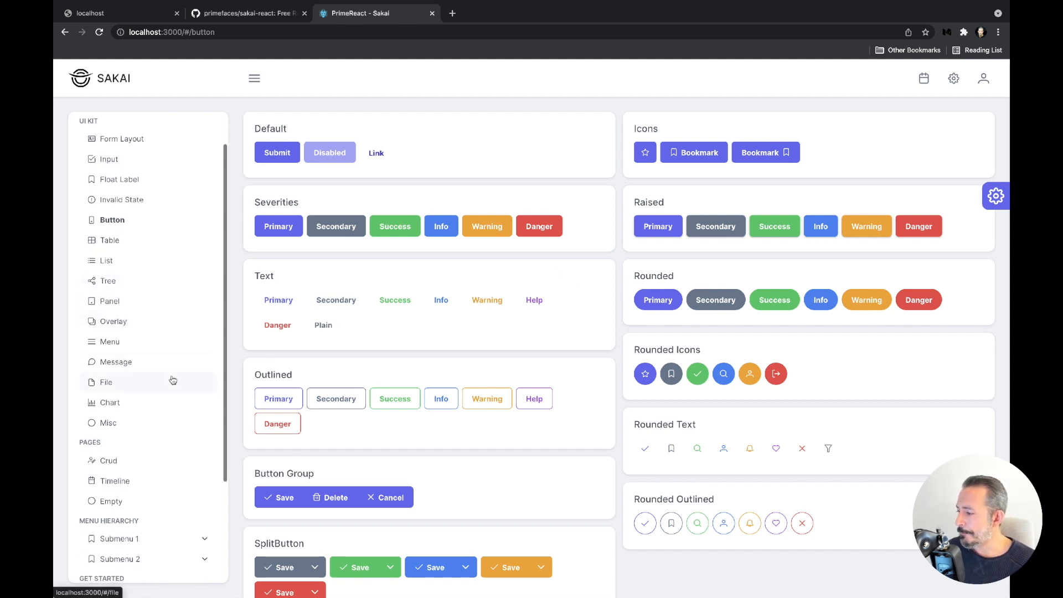
{"action": "scroll", "scroll_direction": "down", "scroll_amount": 3}
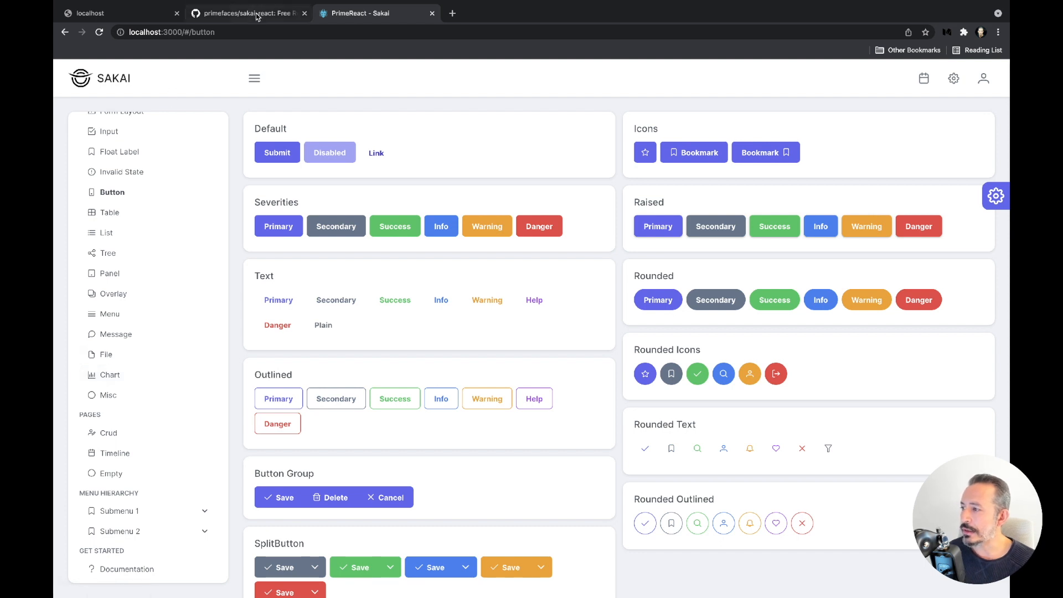
Step: Glance at the GitHub repo, then sort the dashboard's Recent Sales by Name descending
{"action": "left_click", "coordinate": [249, 14]}
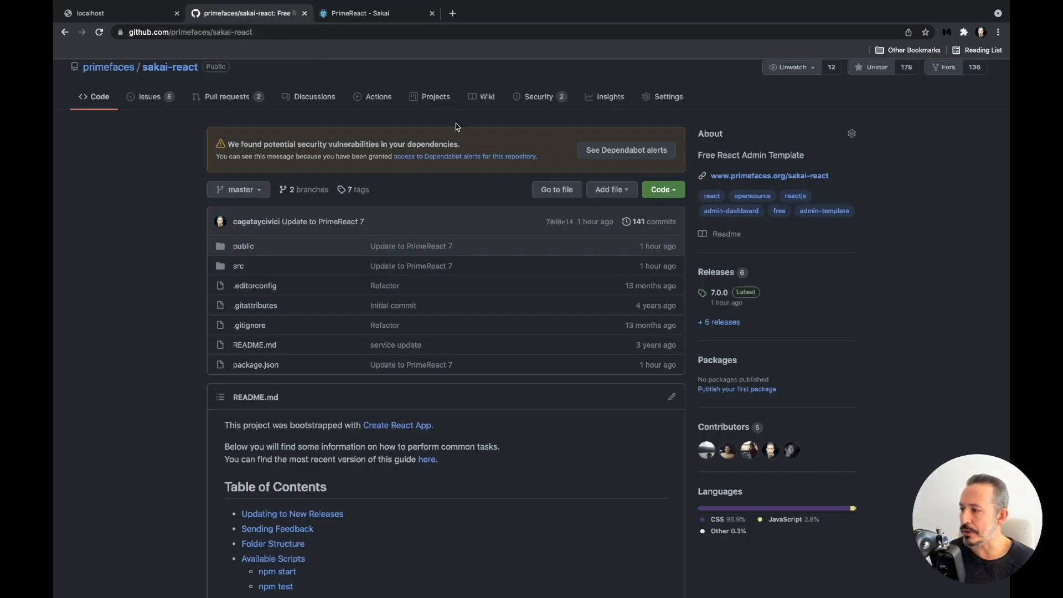
{"action": "mouse_move", "coordinate": [458, 116]}
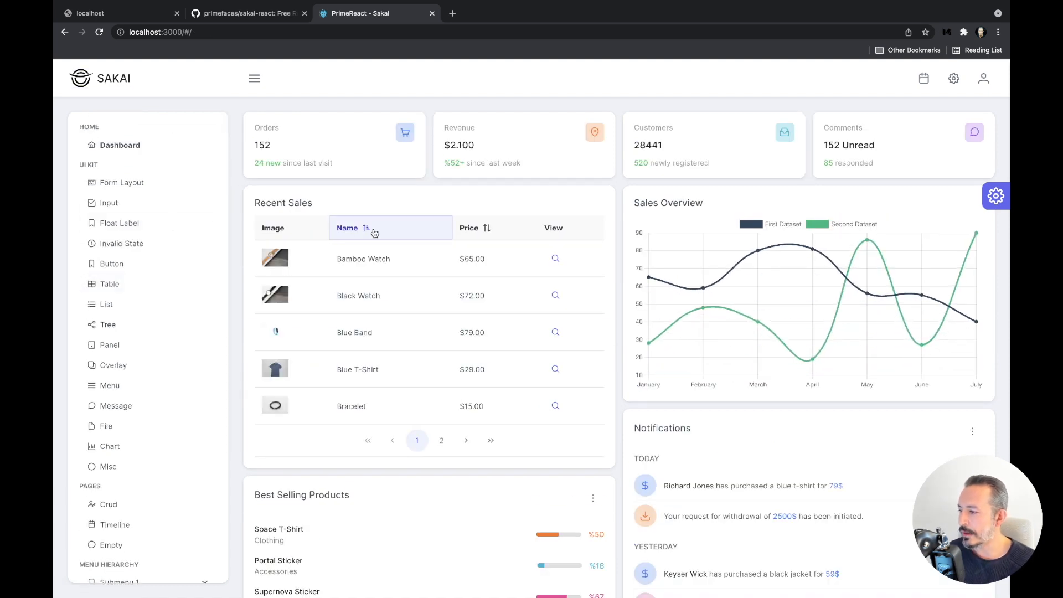
{"action": "left_click", "coordinate": [347, 229]}
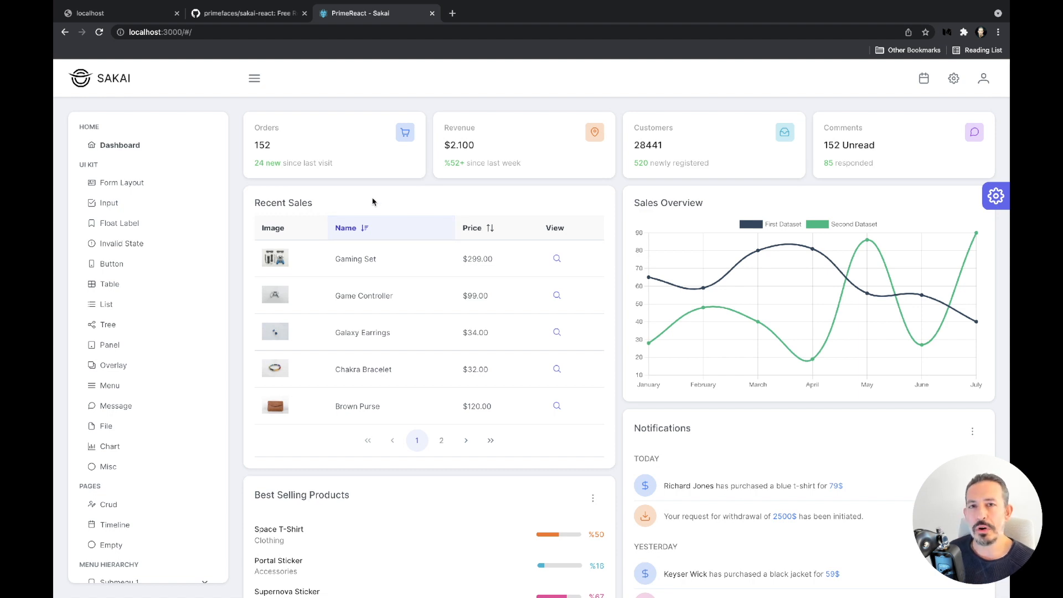